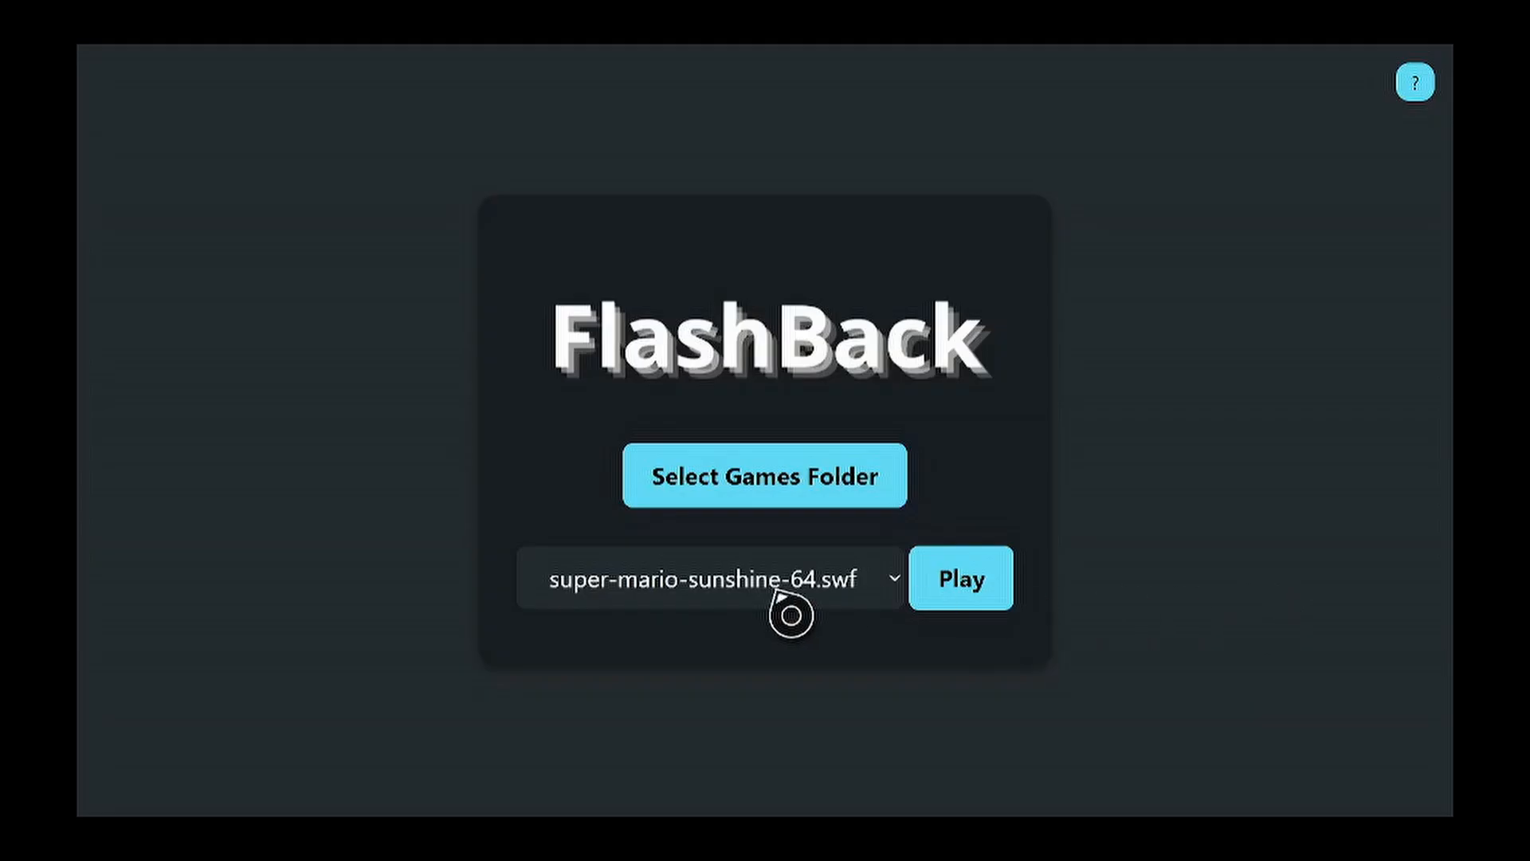
mouse_move(912, 609)
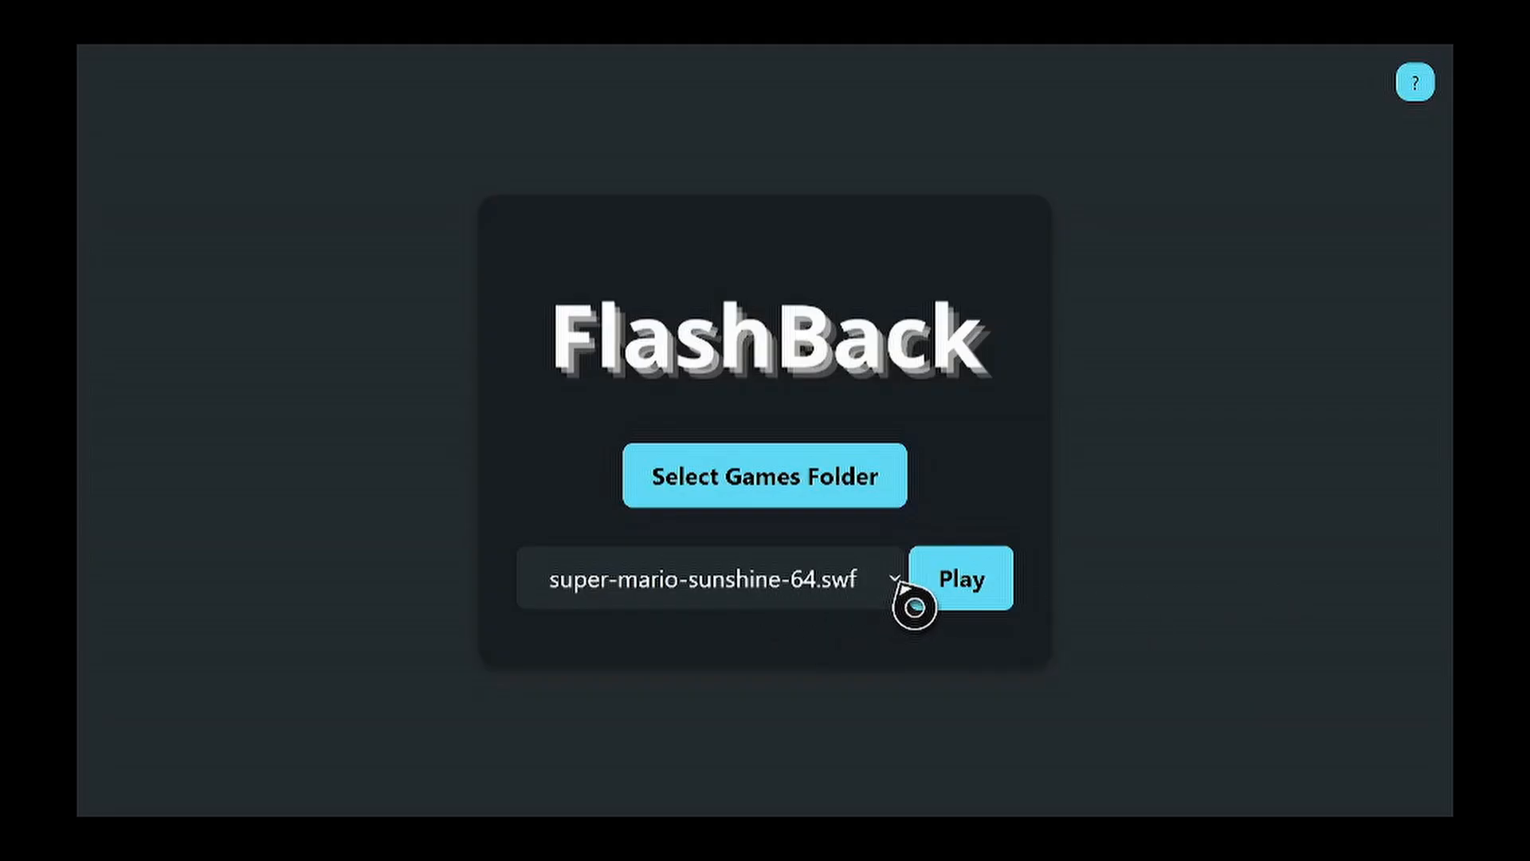
Choose SuperSmash.swf in the game dropdown, then open the Device Portal's My games & apps page
click(708, 578)
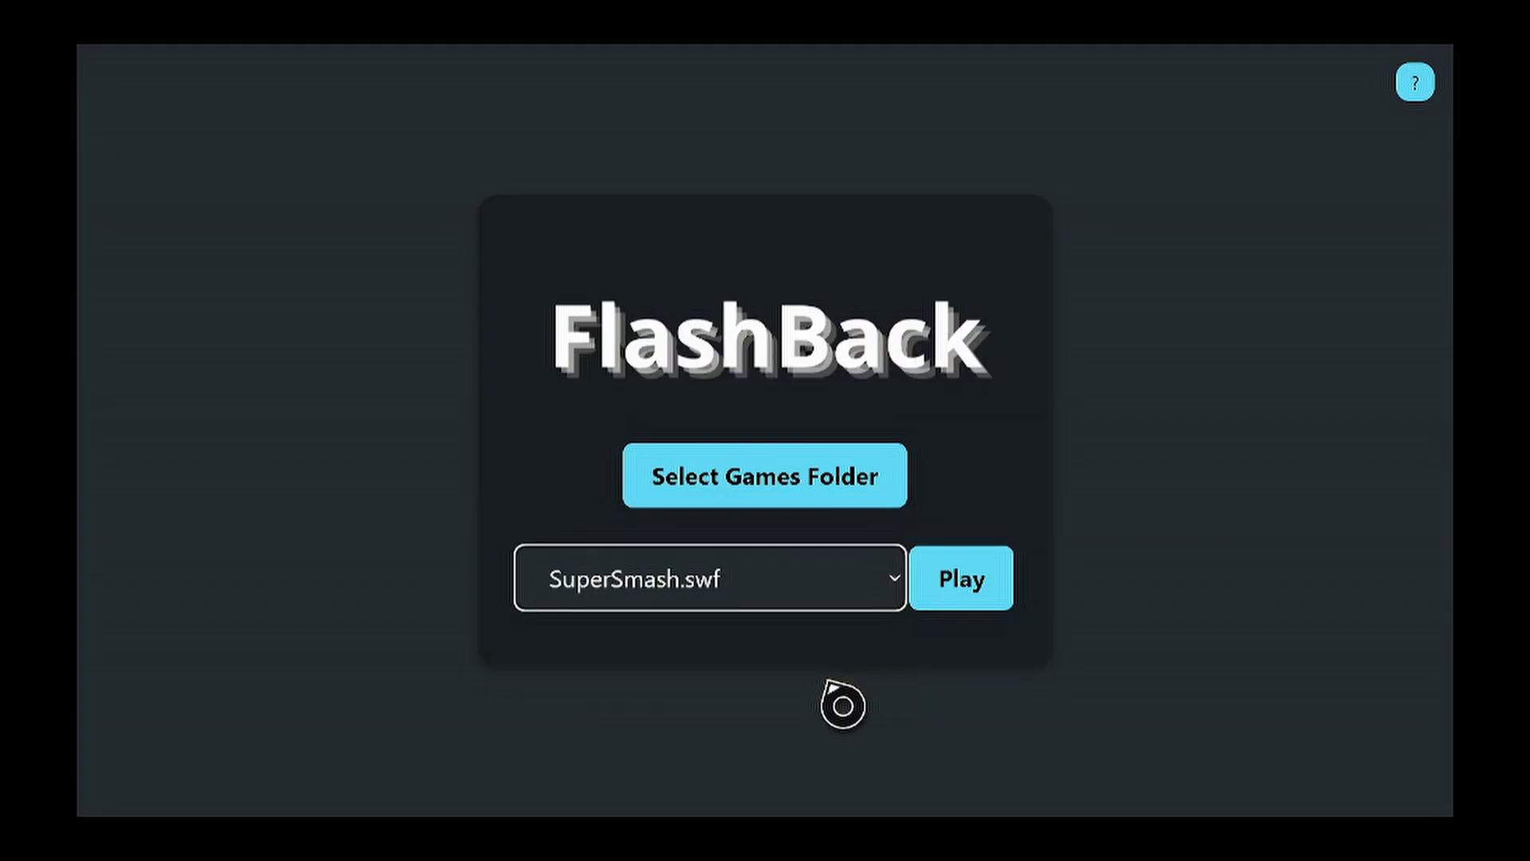
click(960, 578)
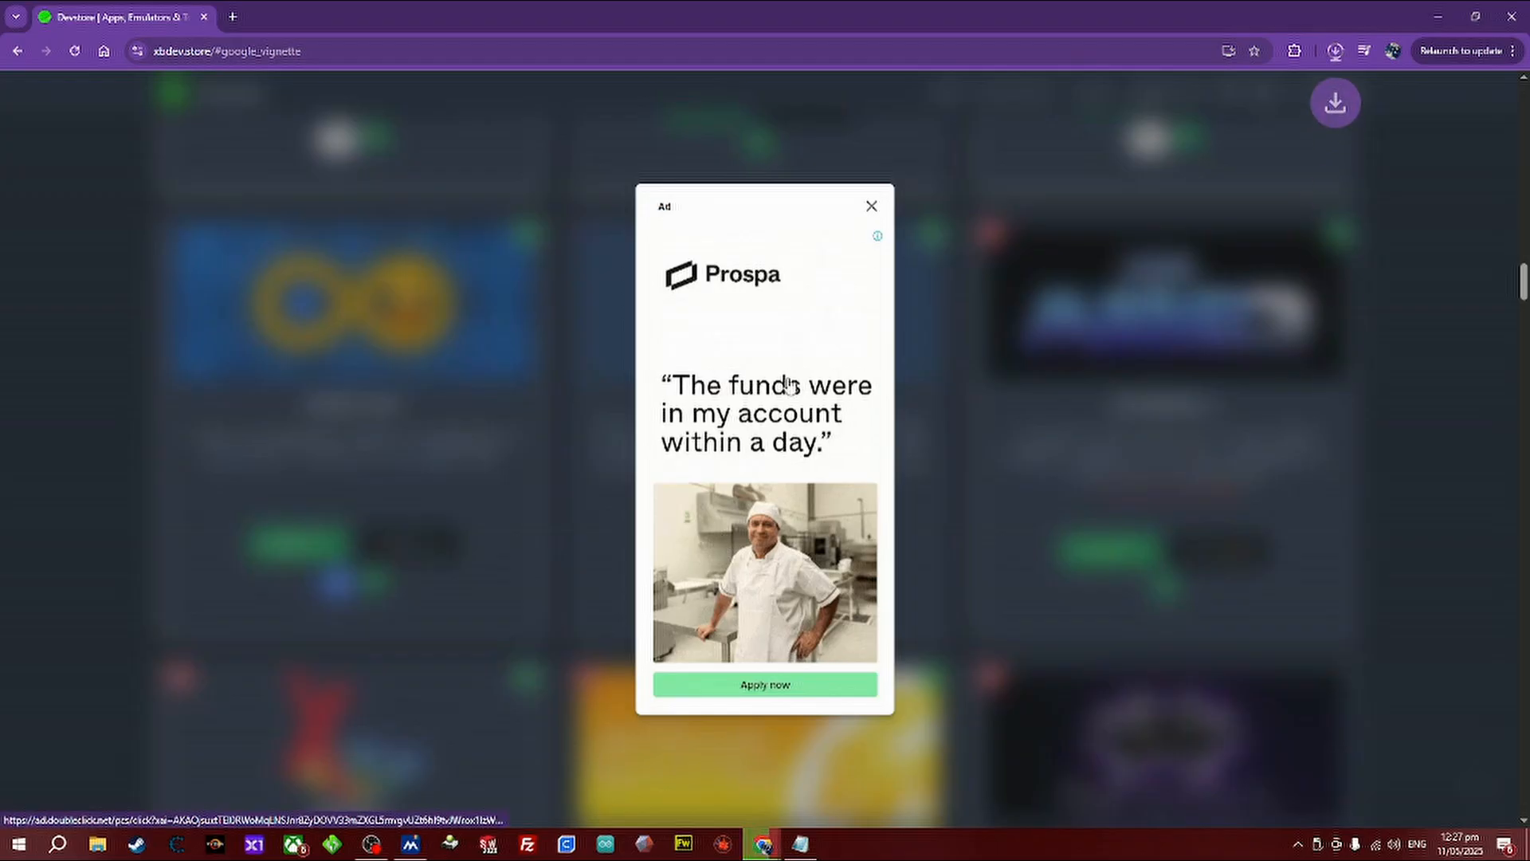
click(869, 205)
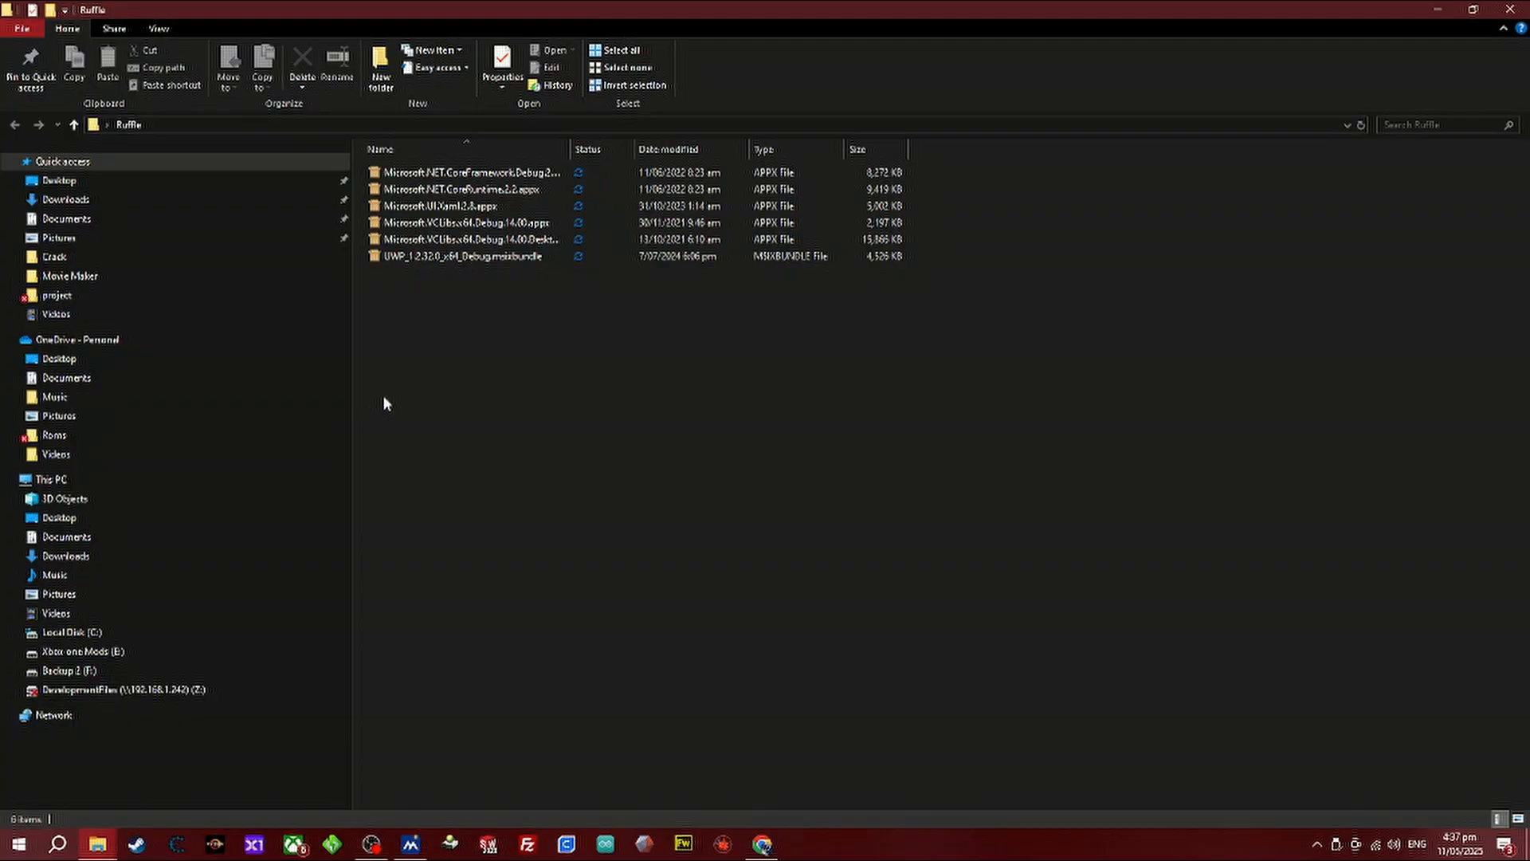
click(468, 239)
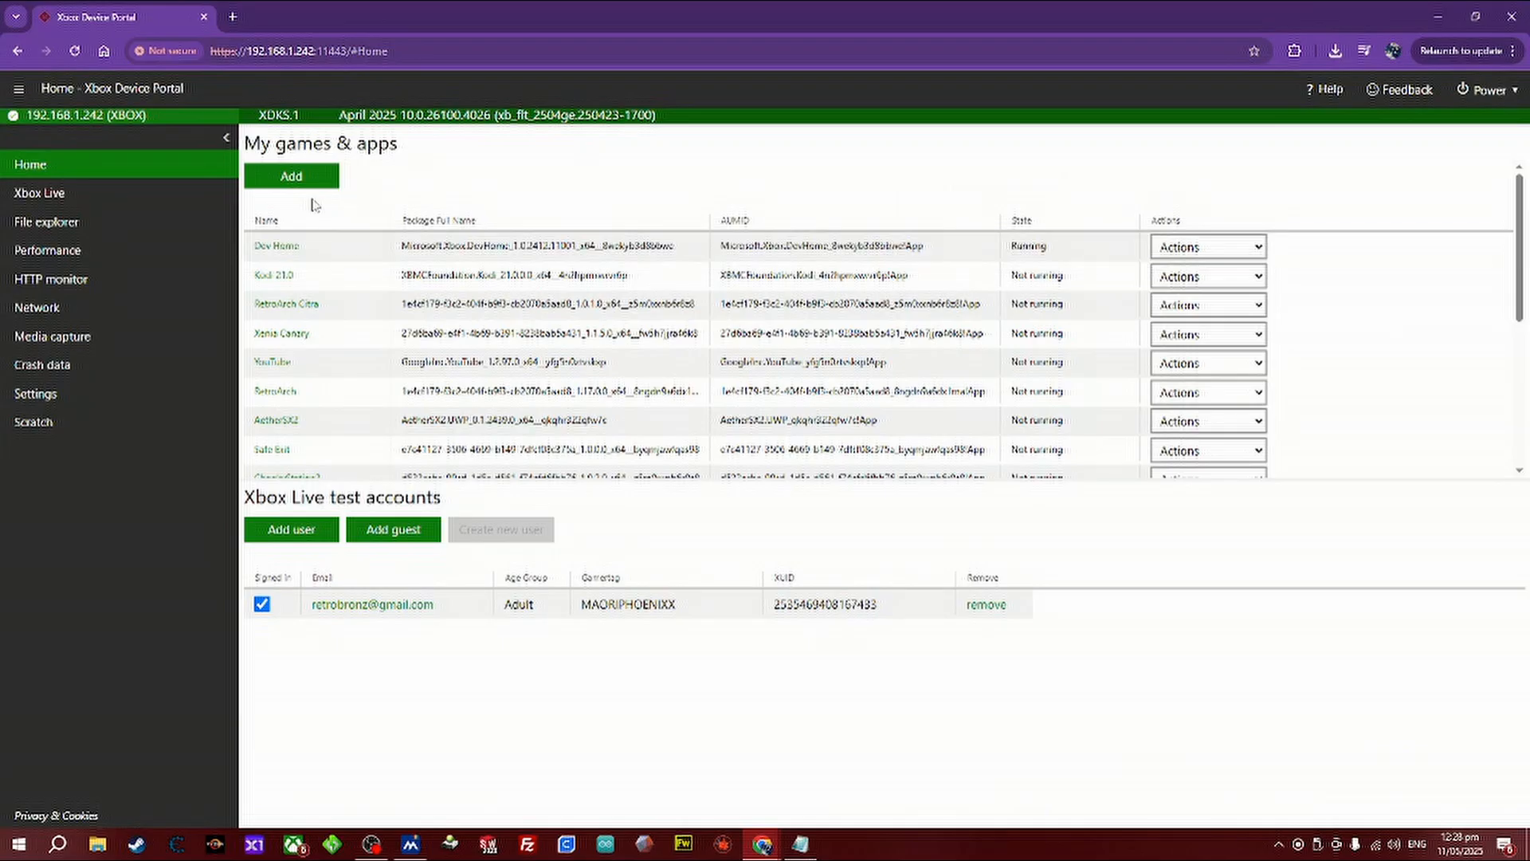
Start adding an app and pick the Ruffle app package, moving on to dependencies
click(290, 176)
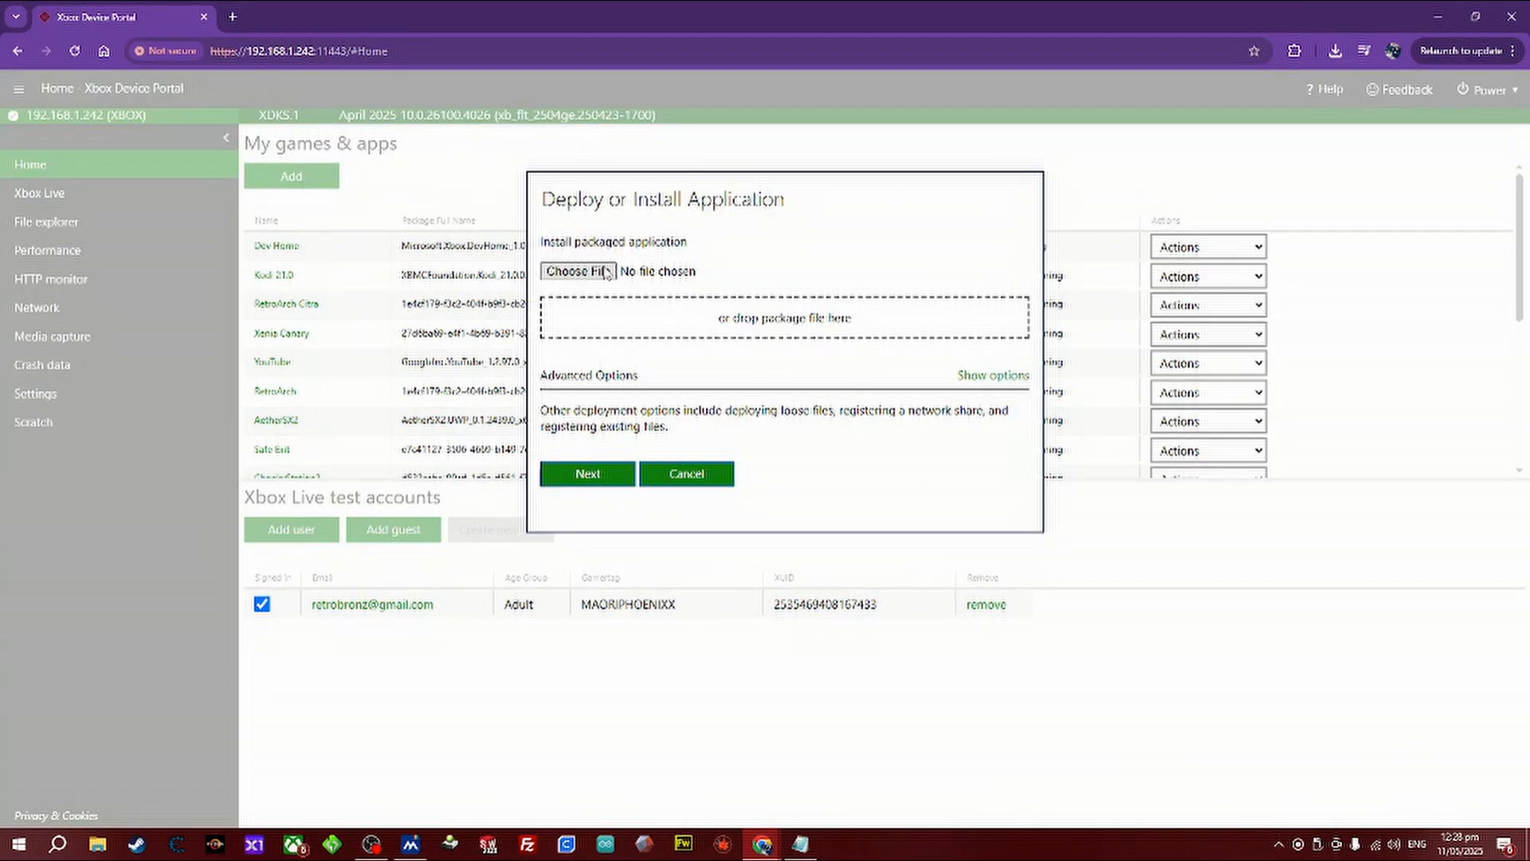
click(578, 271)
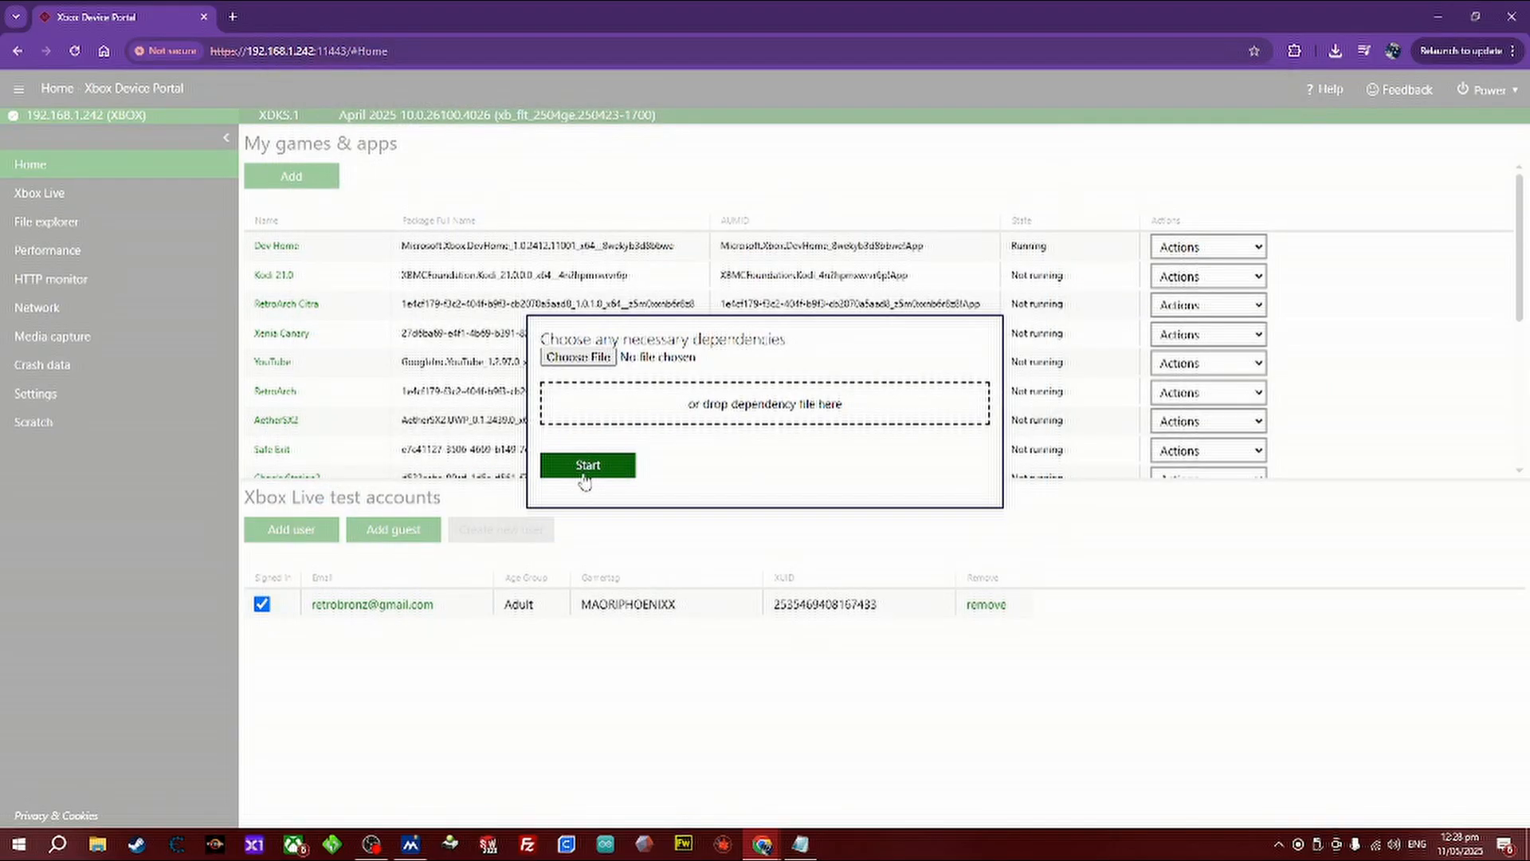
Add the .NET framework and runtime, Microsoft.UI.Xaml.2.8.appx and desktop VCLibs packages as dependencies
click(576, 357)
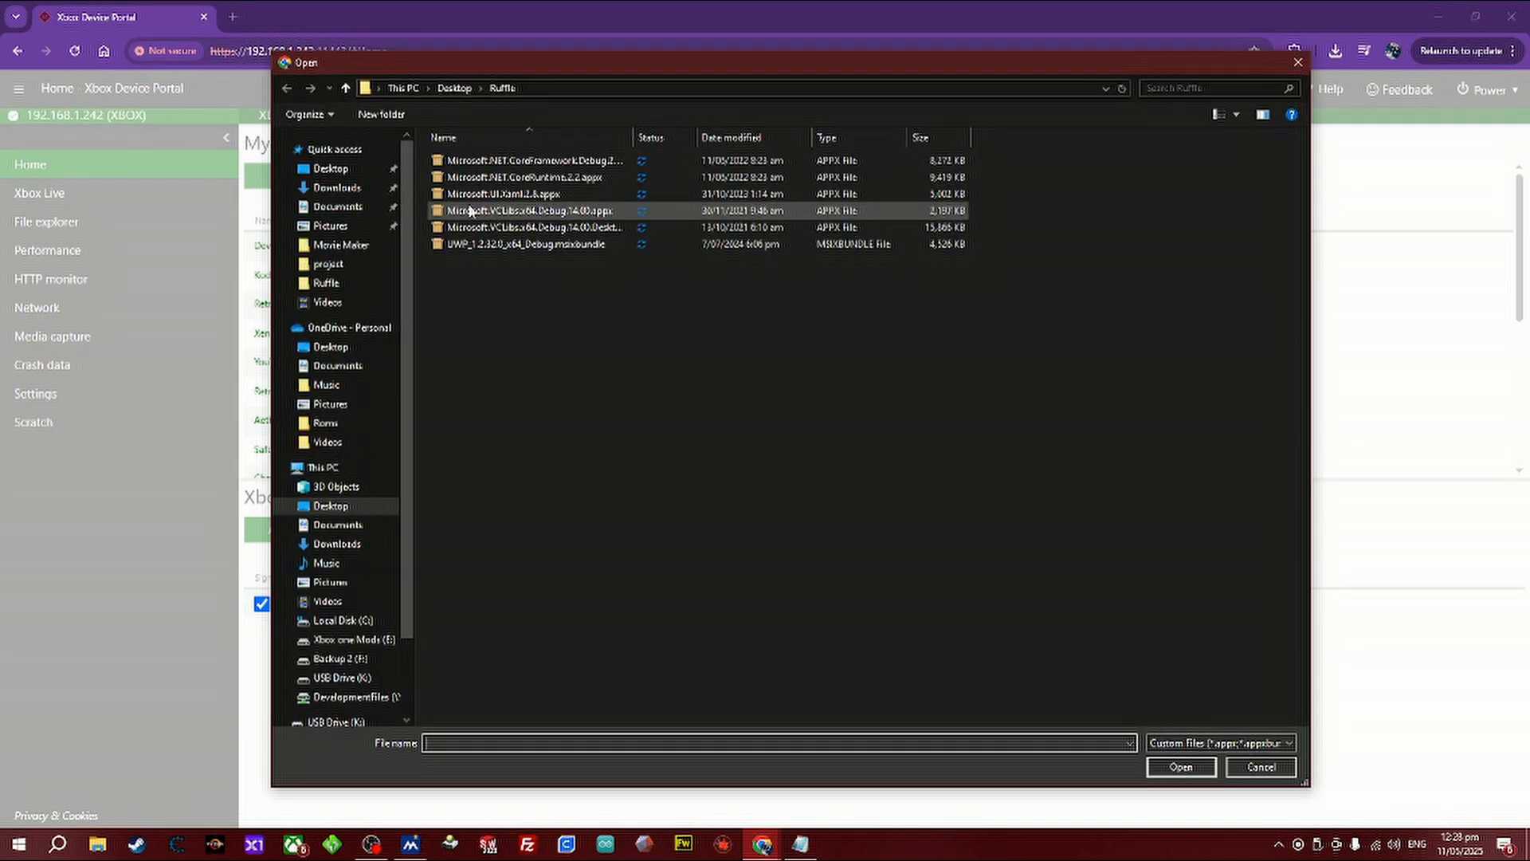
click(1259, 765)
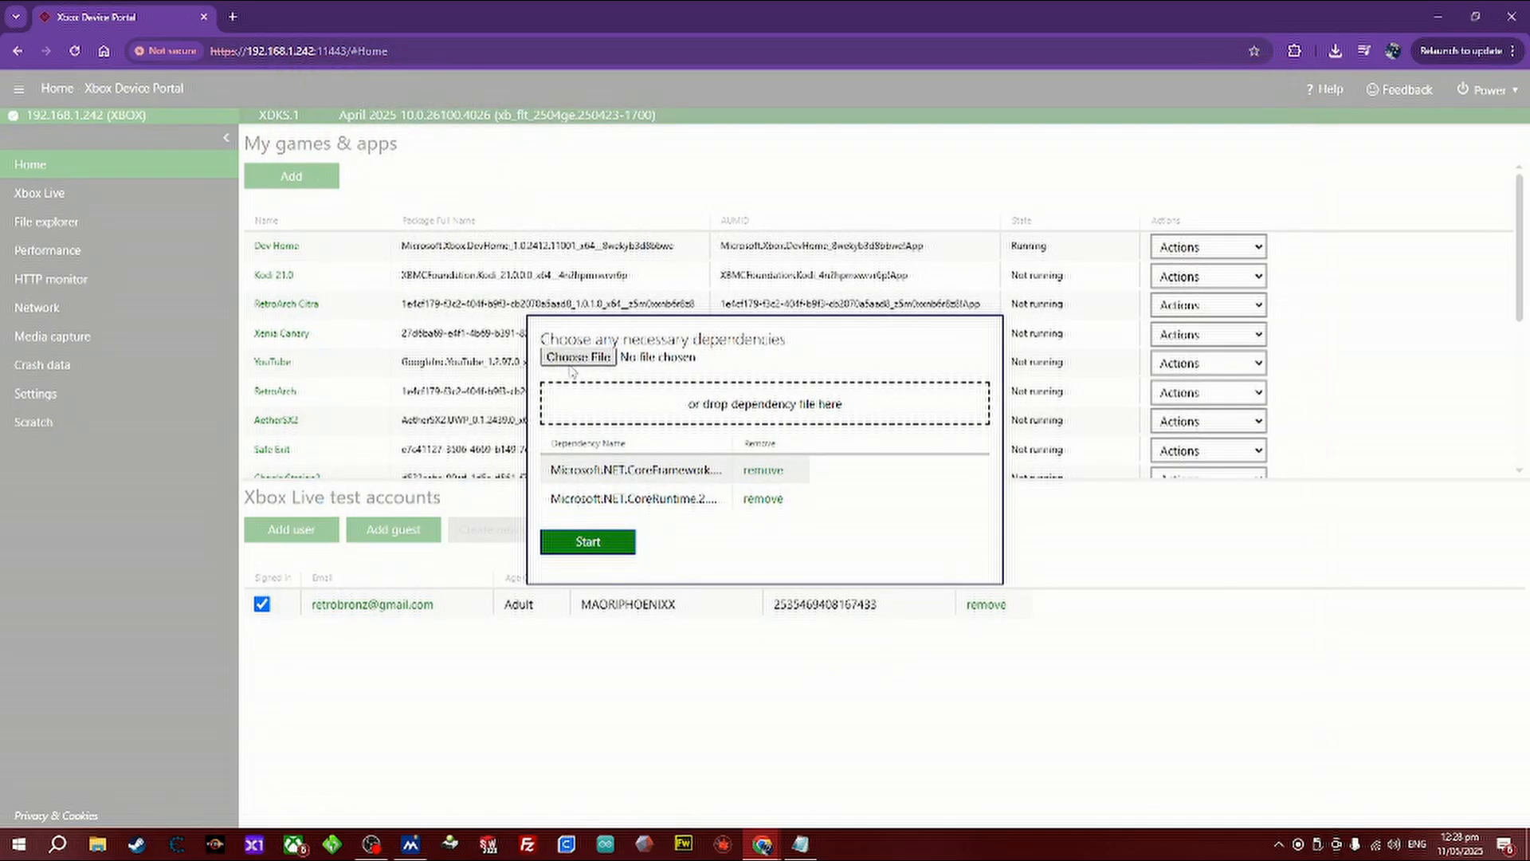
click(577, 356)
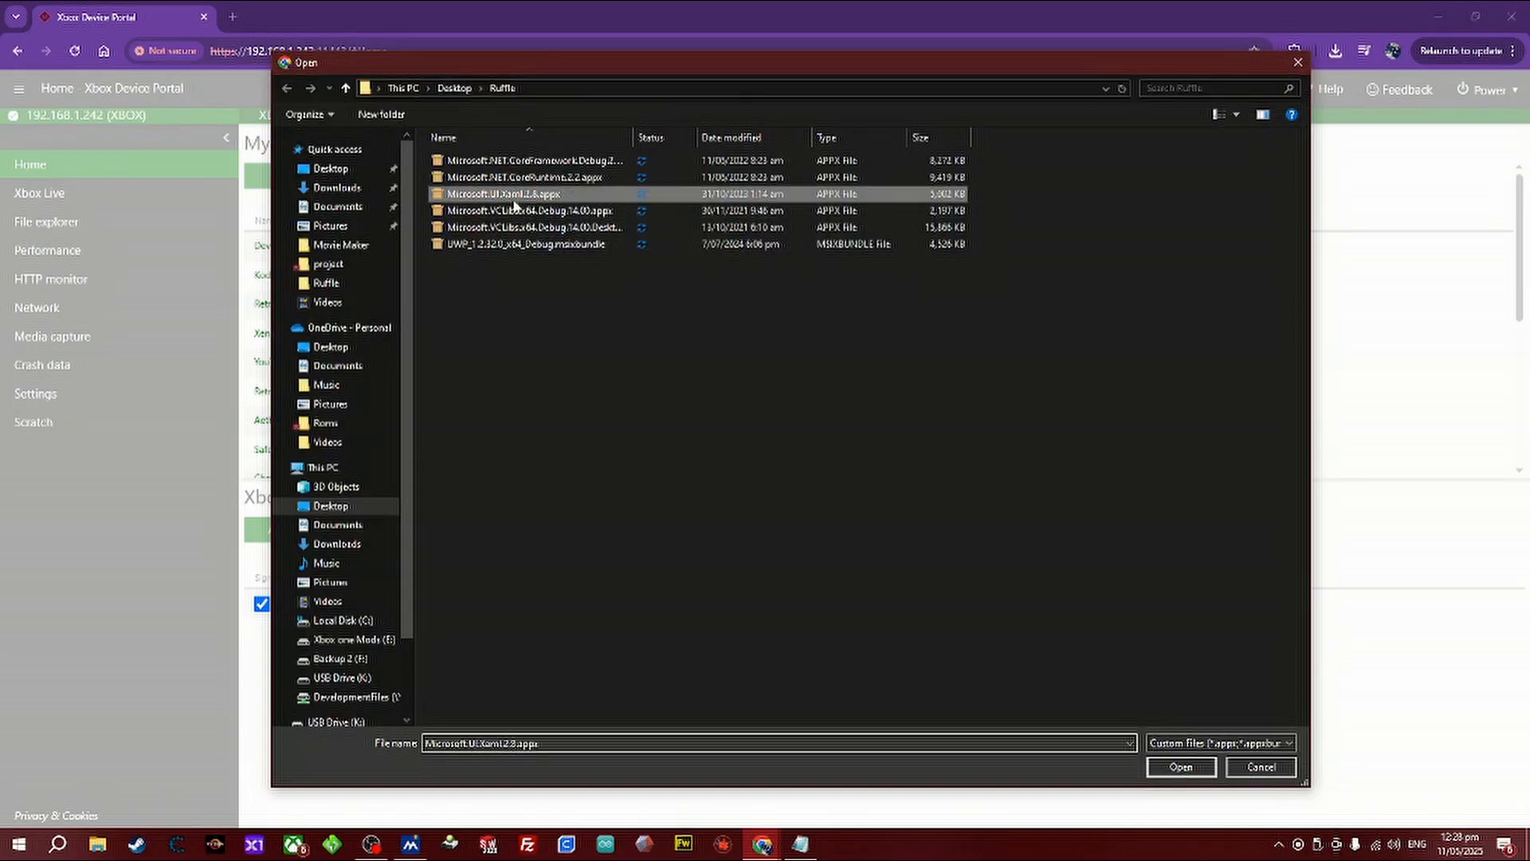
click(1179, 766)
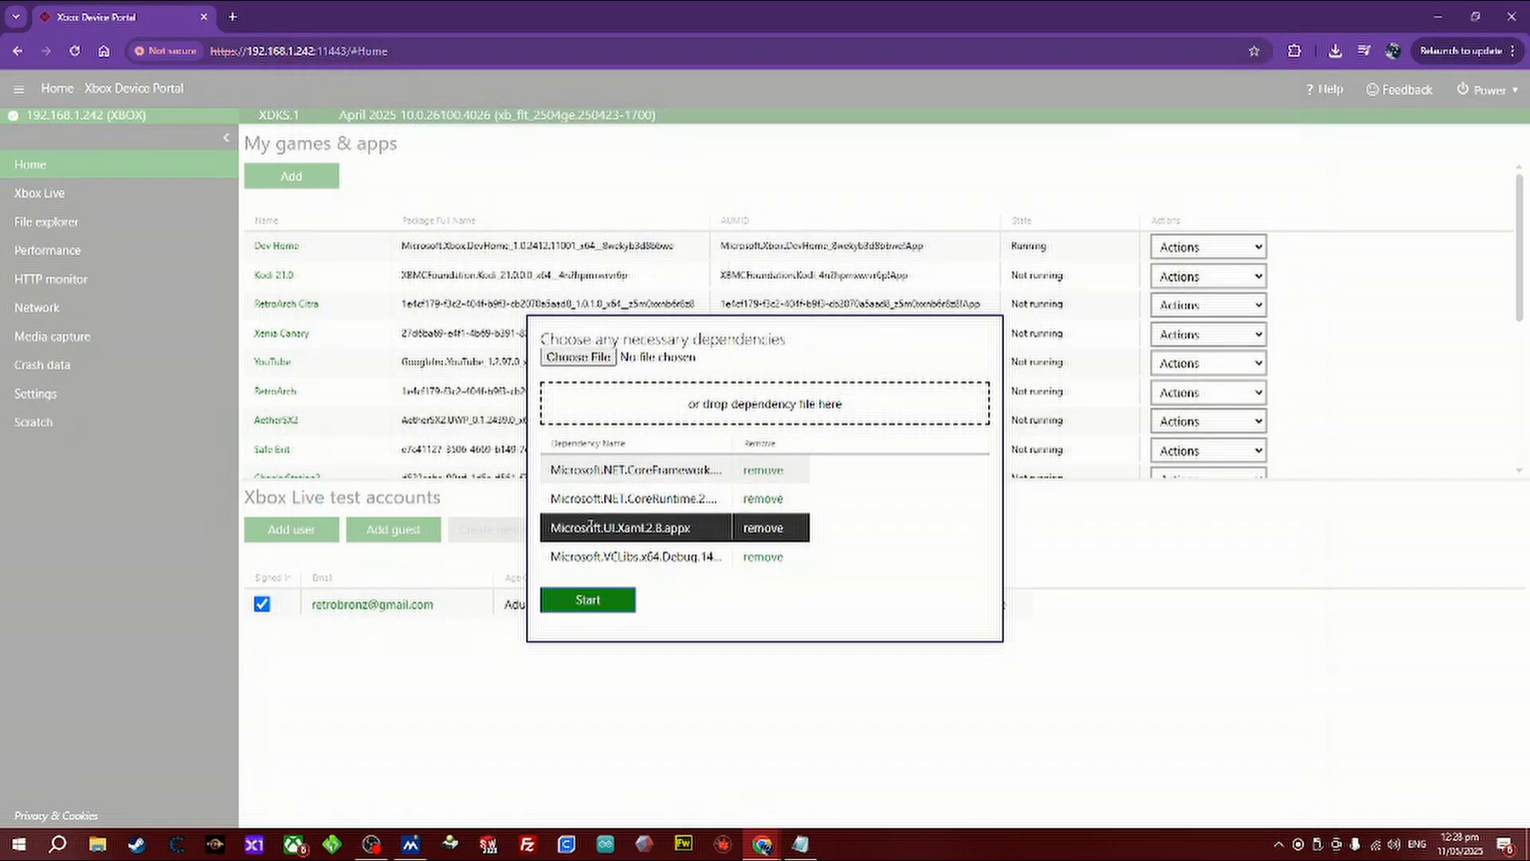
click(576, 356)
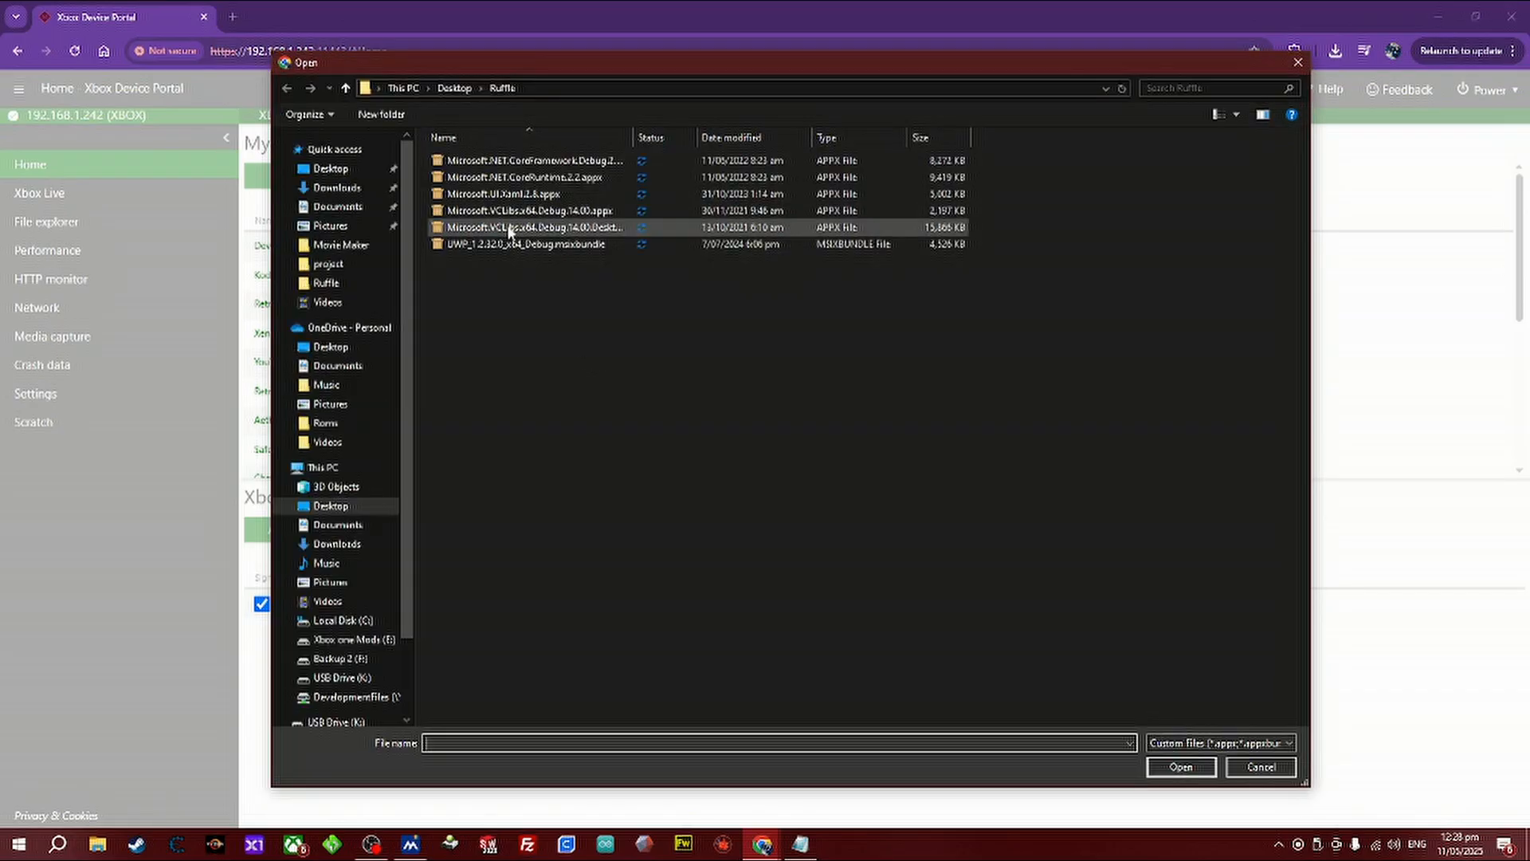
click(1178, 766)
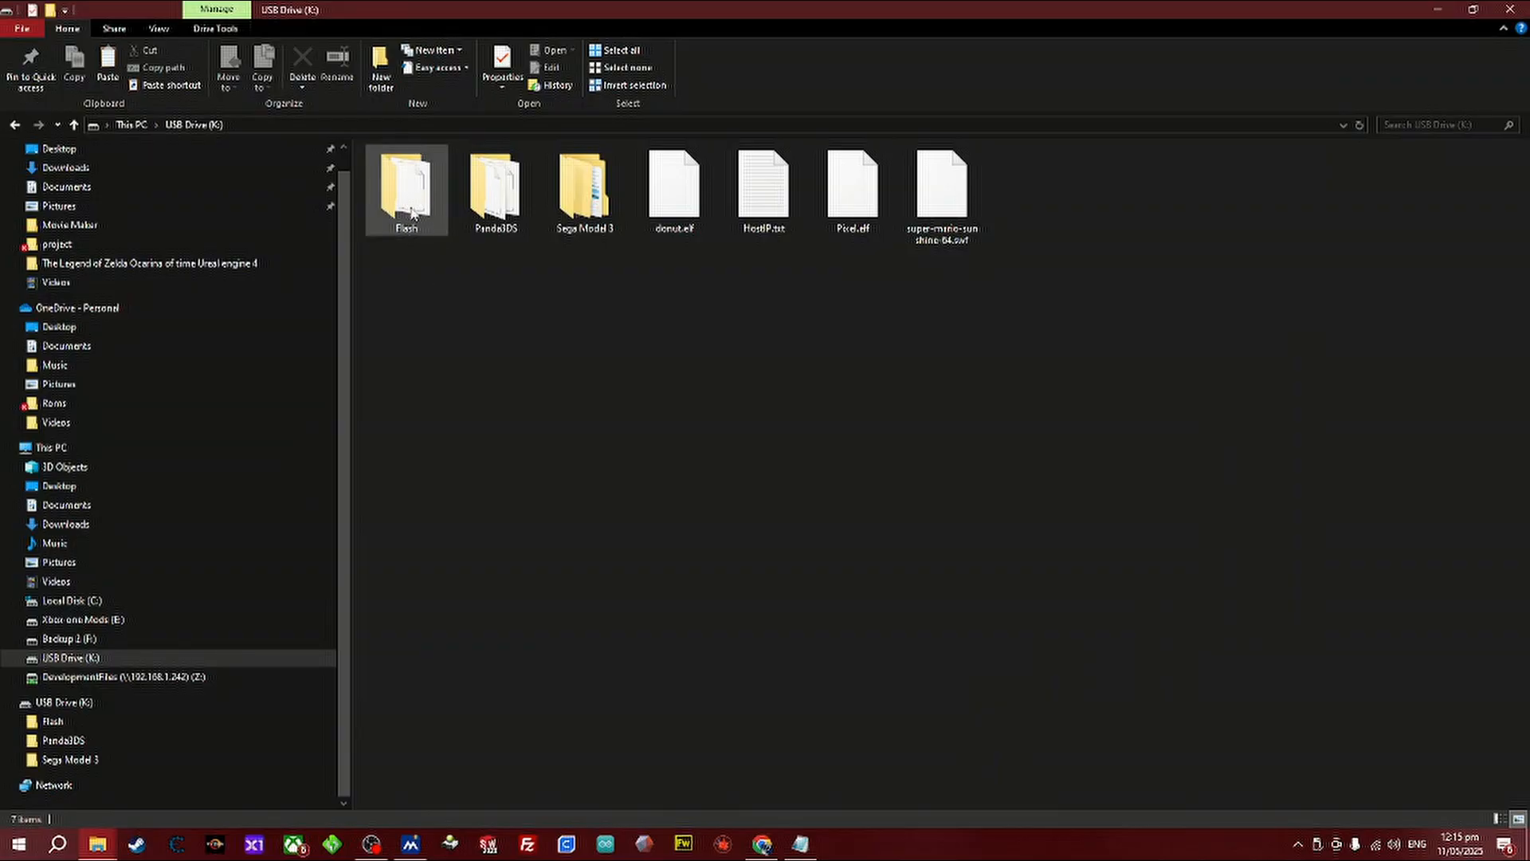
Paste the game files into the USB Flash folder, without replacing the existing SuperSmash.swf
double_click(405, 186)
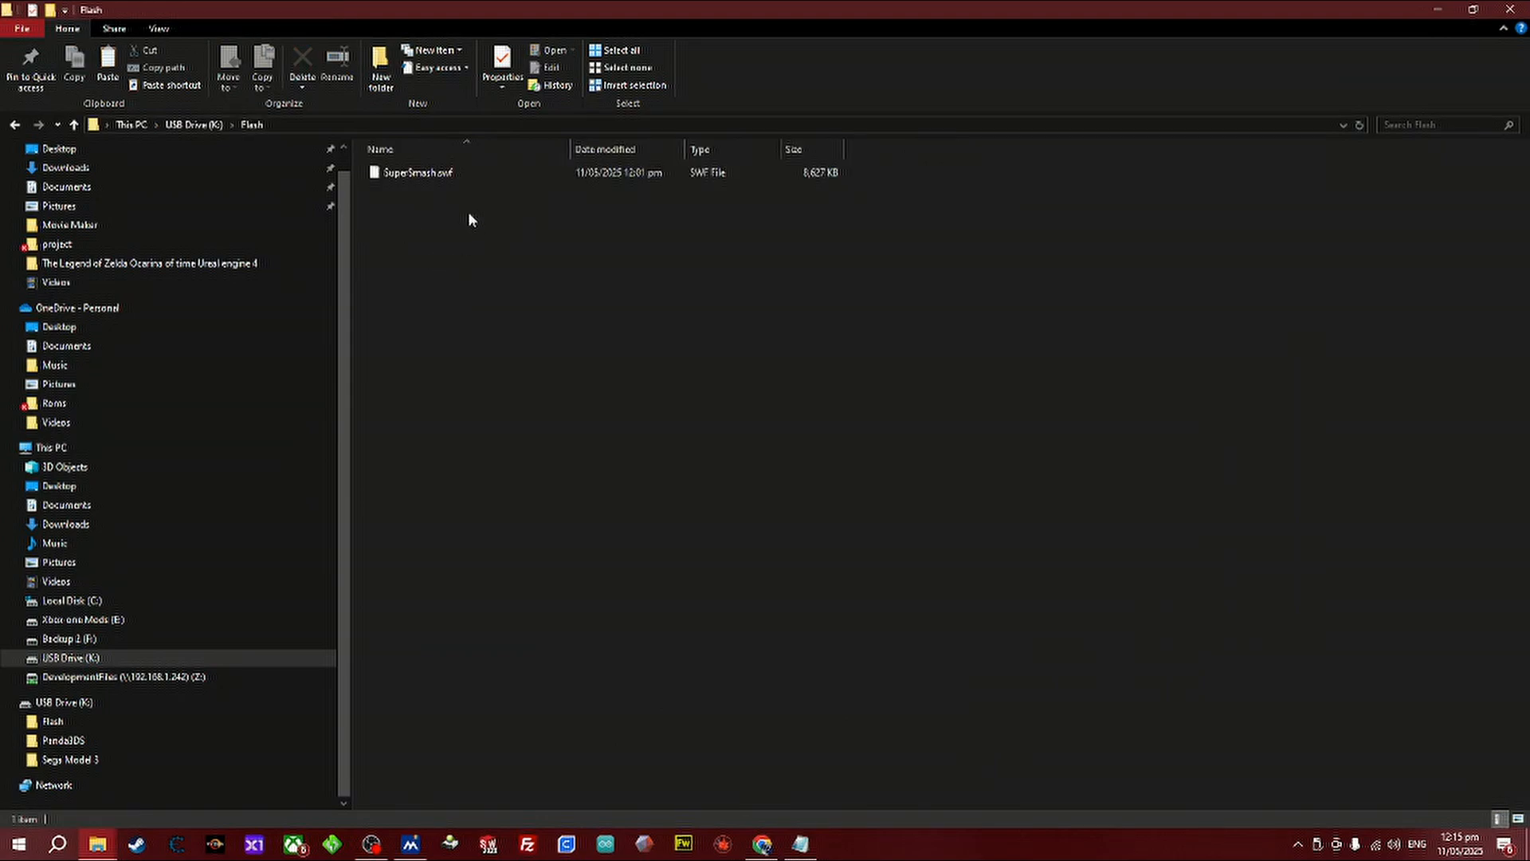
right_click(470, 219)
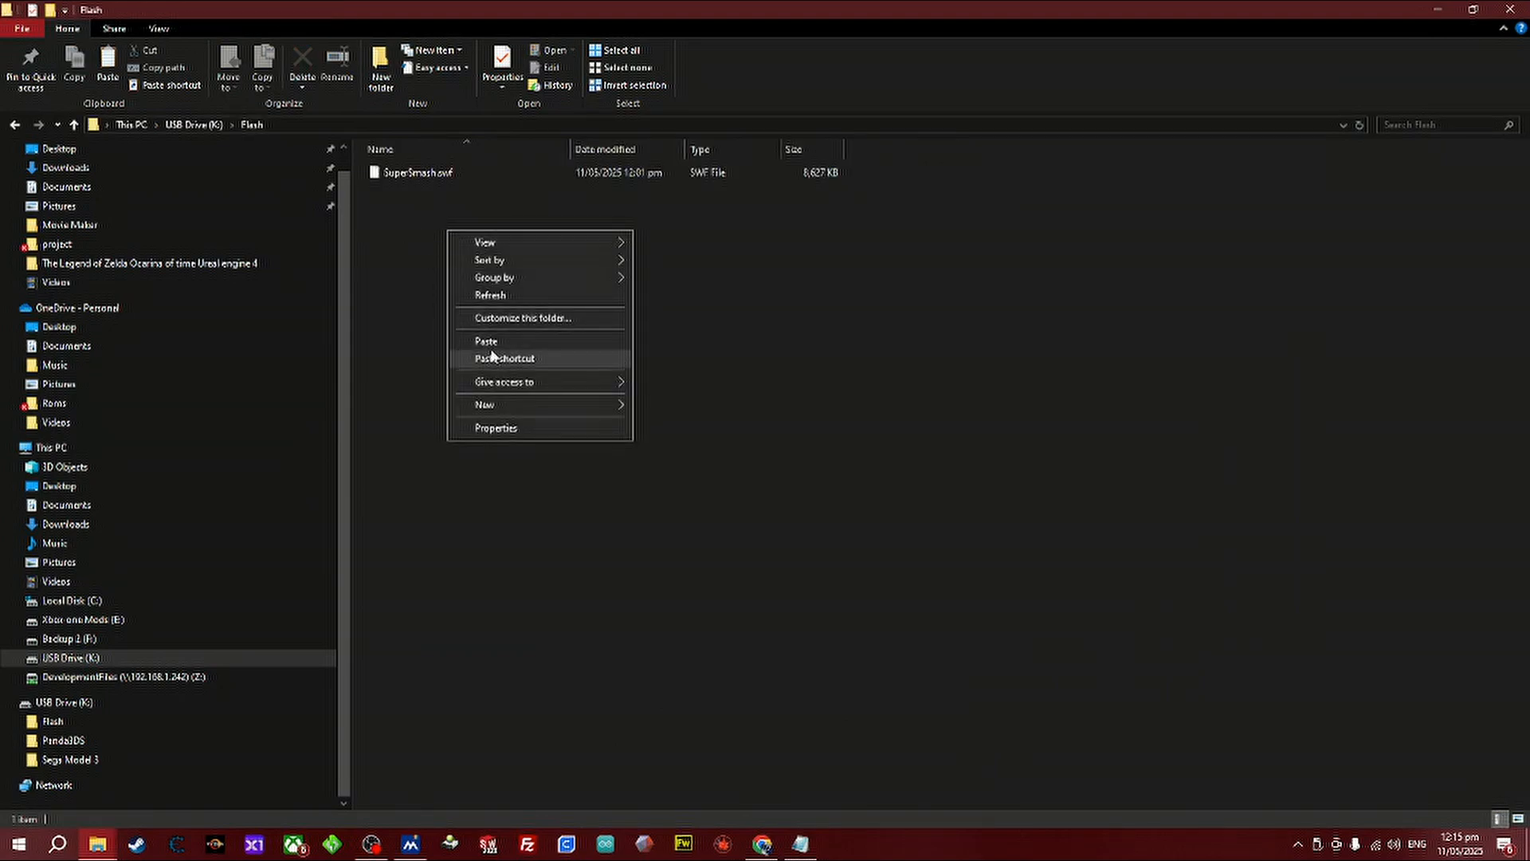
click(486, 340)
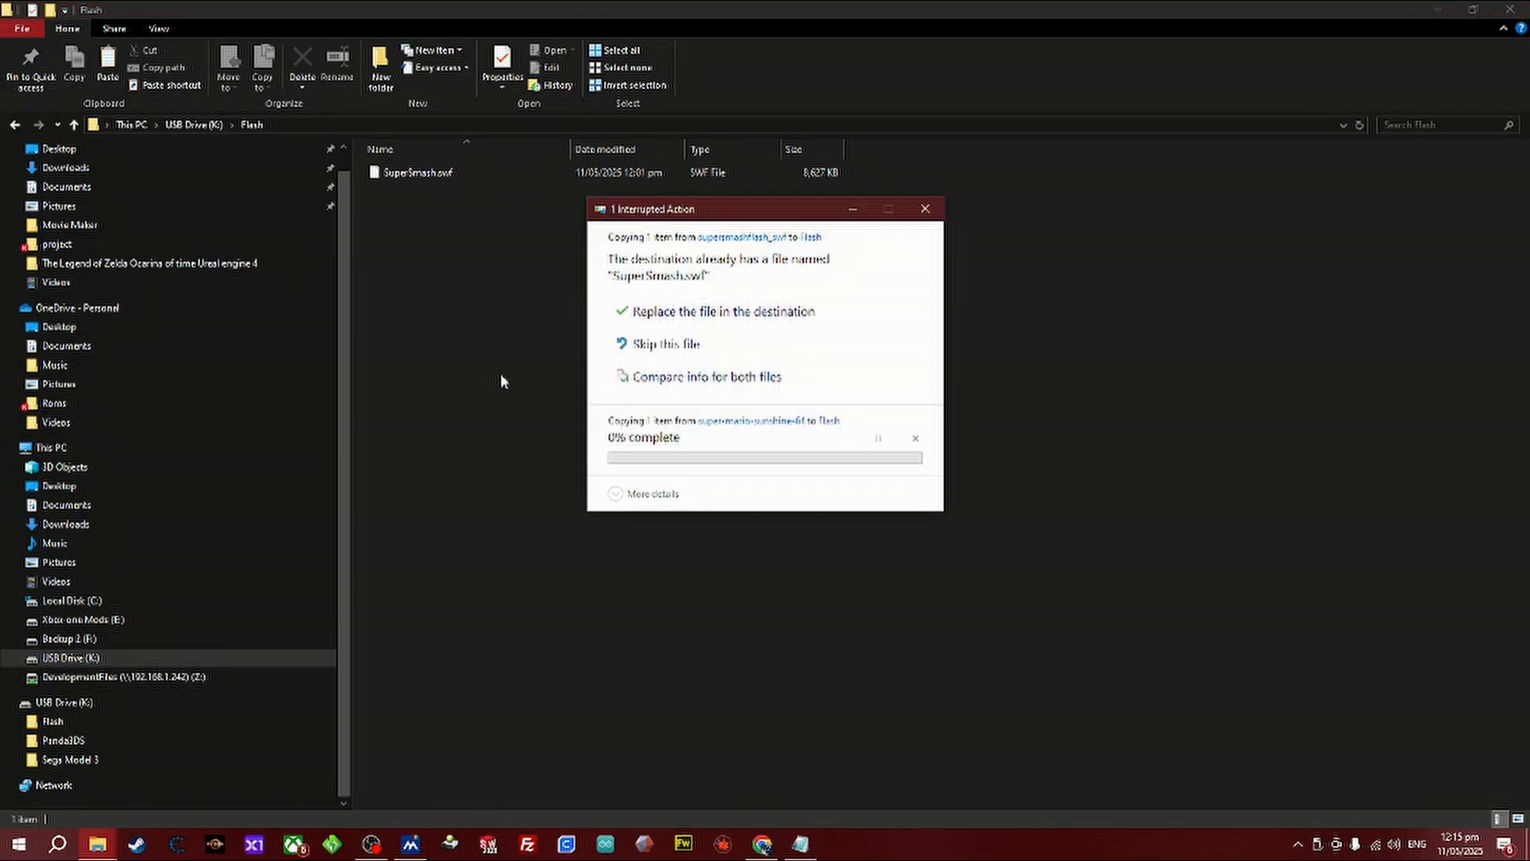
click(721, 309)
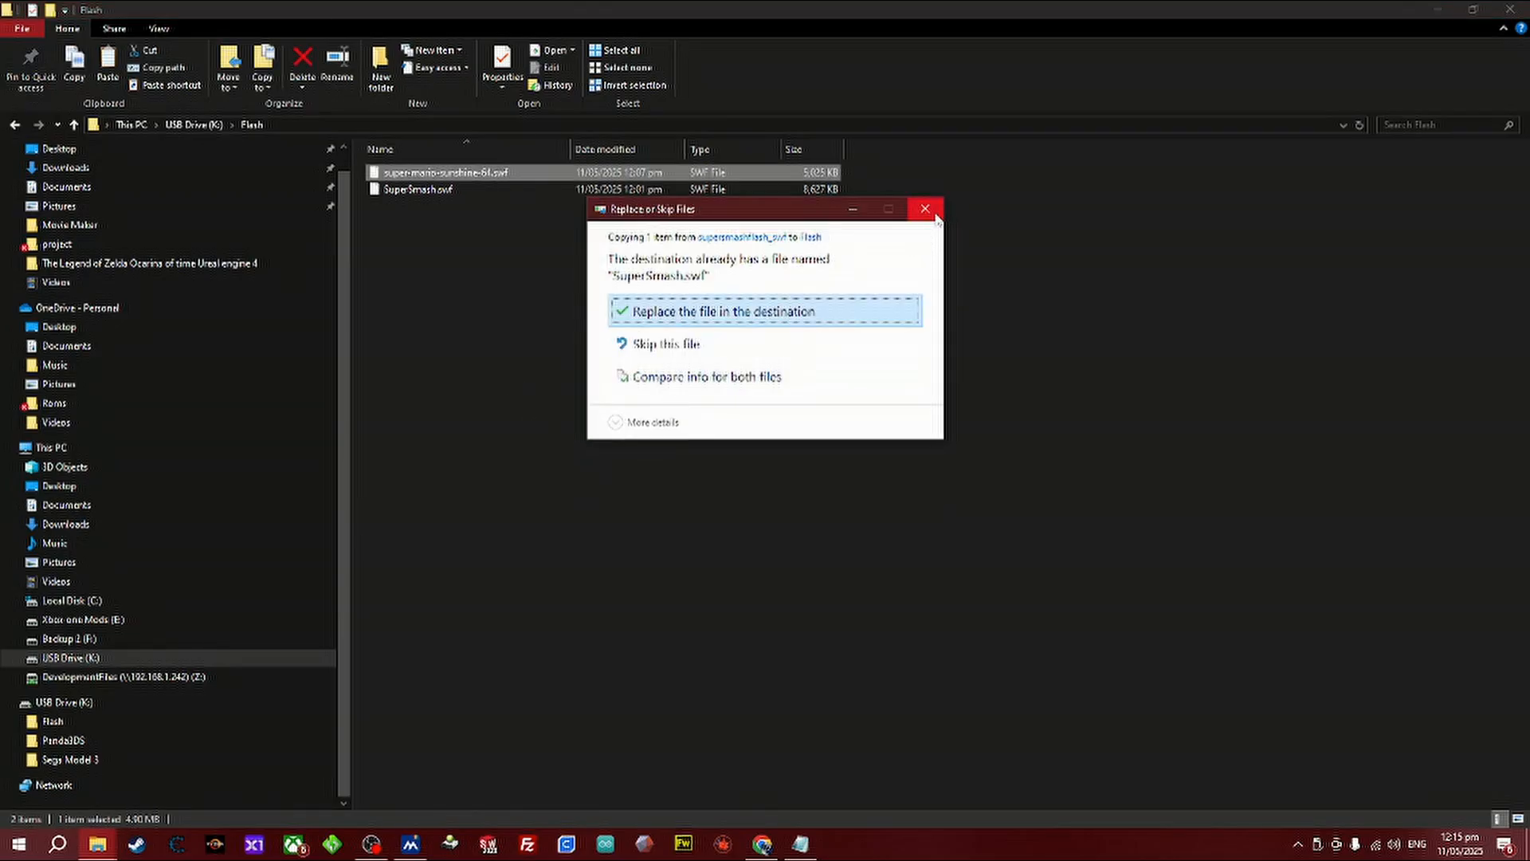
click(925, 209)
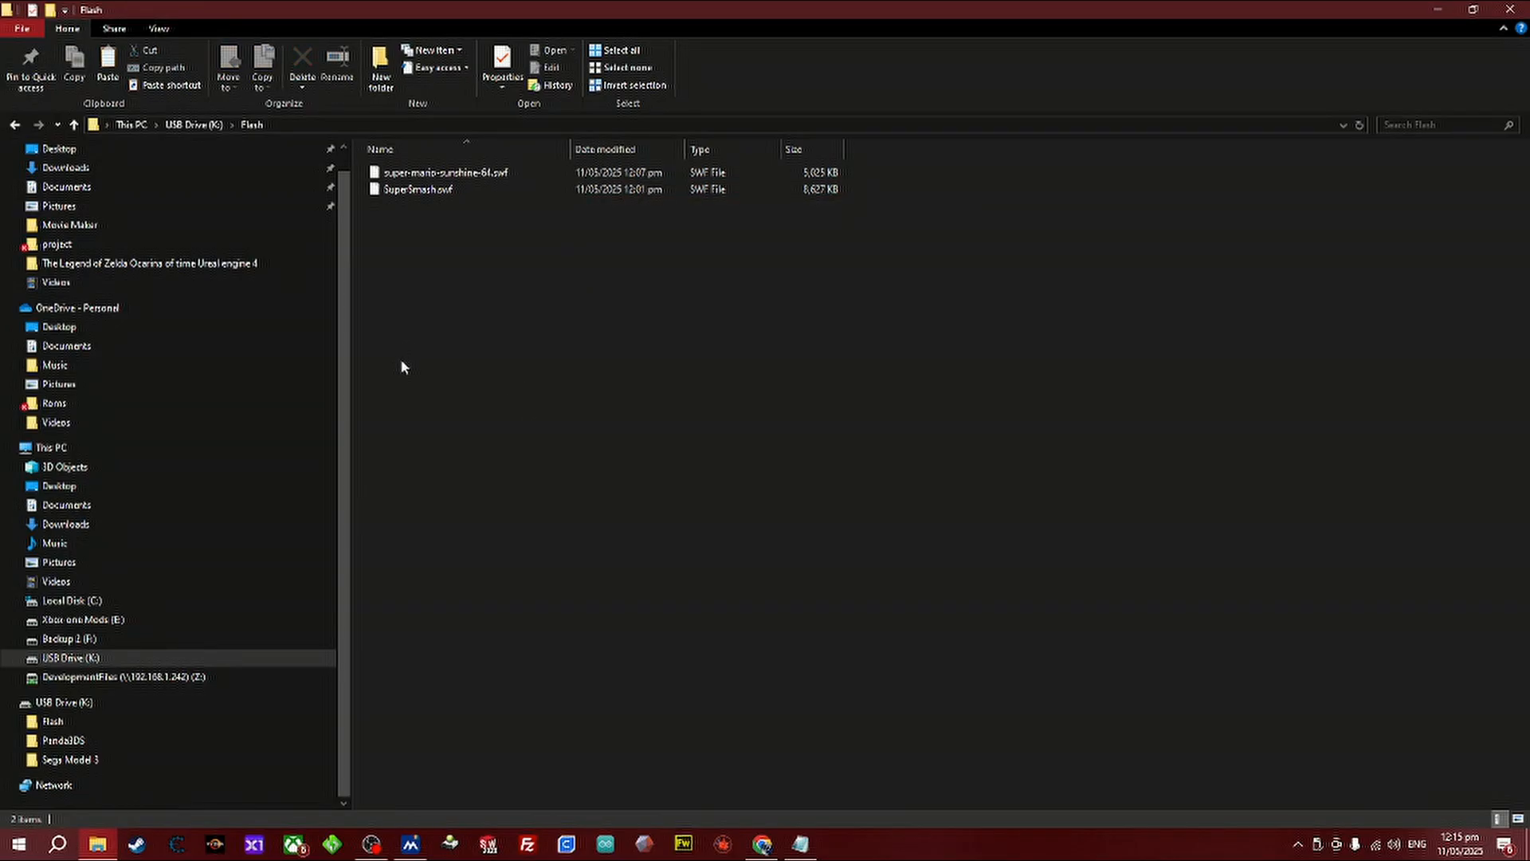
mouse_move(417, 166)
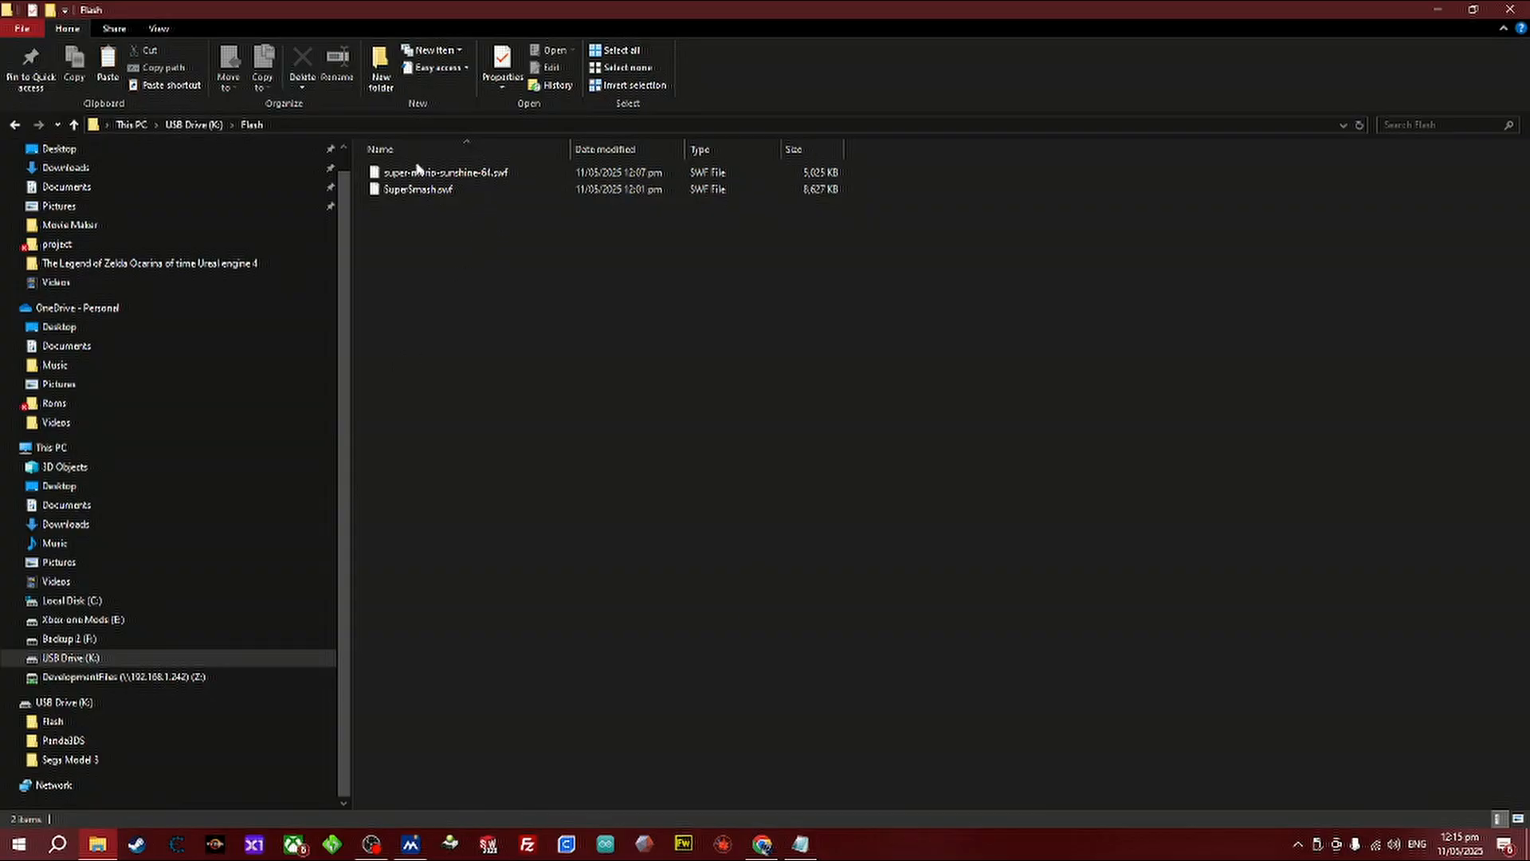
click(446, 172)
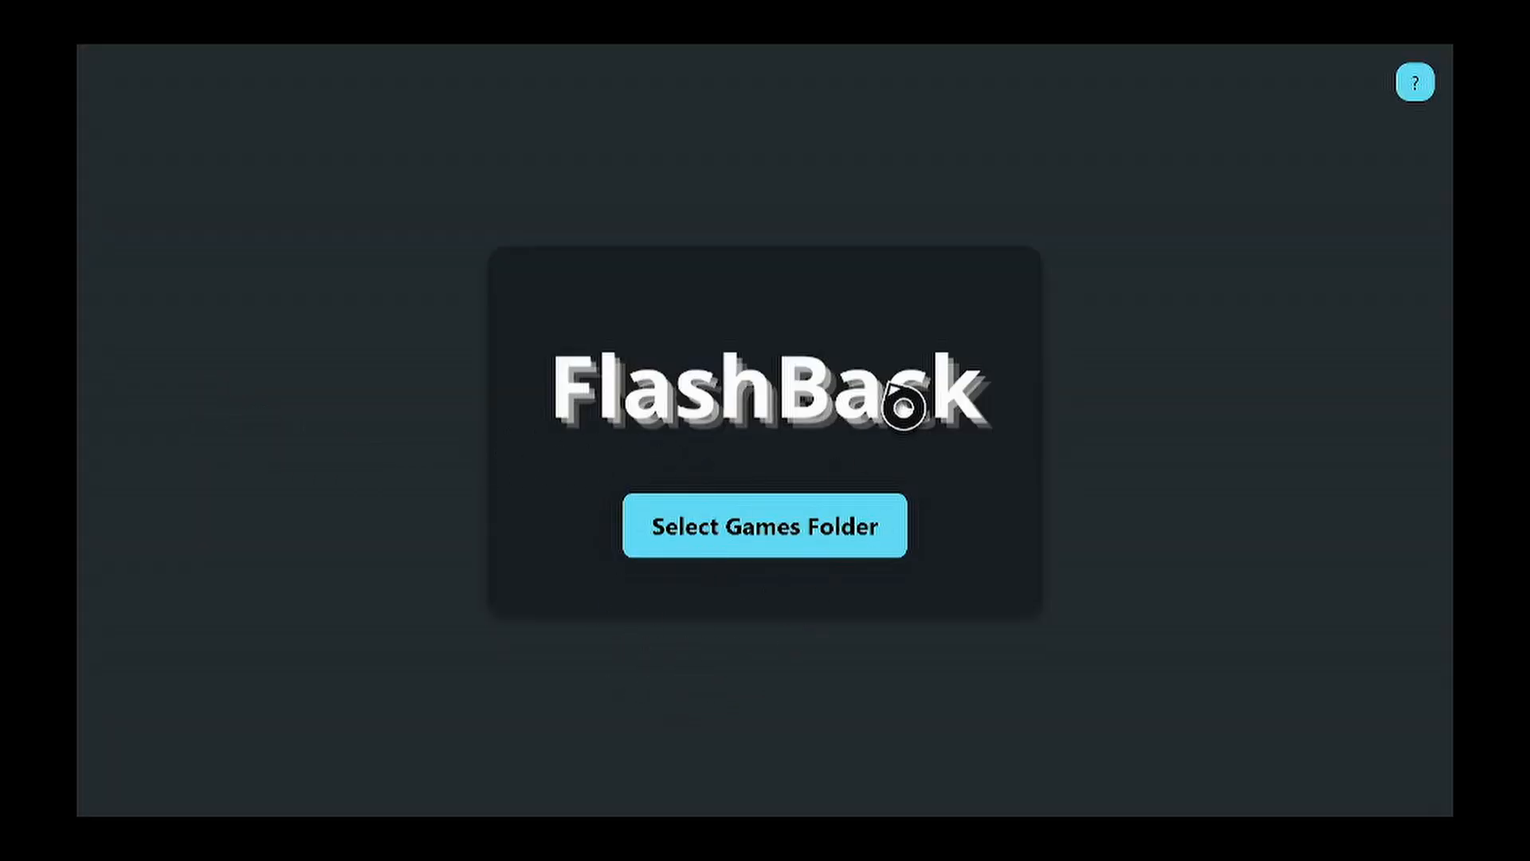
Pick USB Drive > Flash as FlashBack's games folder in the folder picker
click(764, 525)
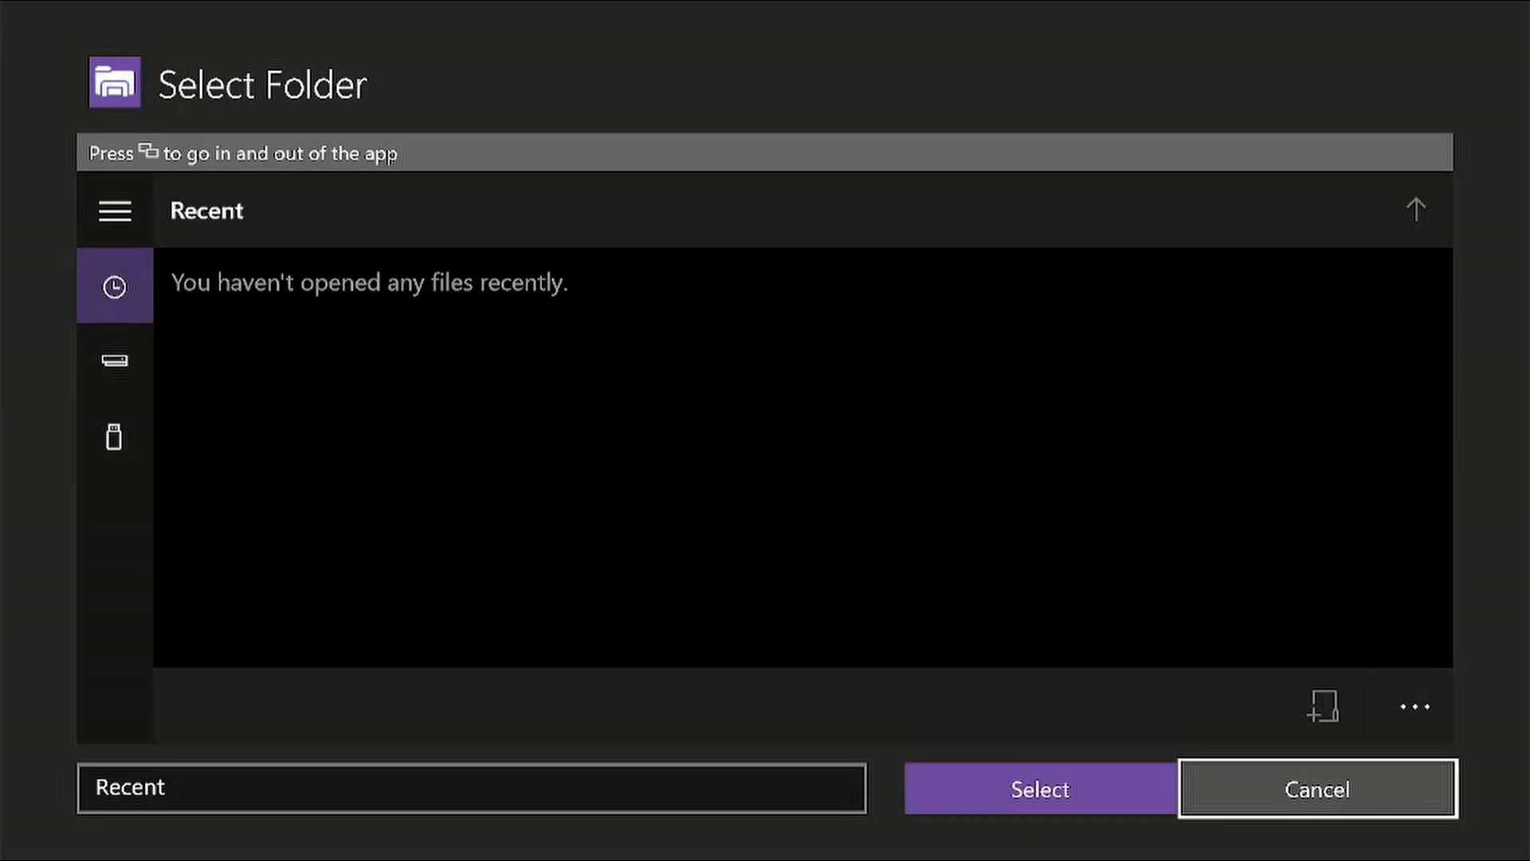
click(471, 788)
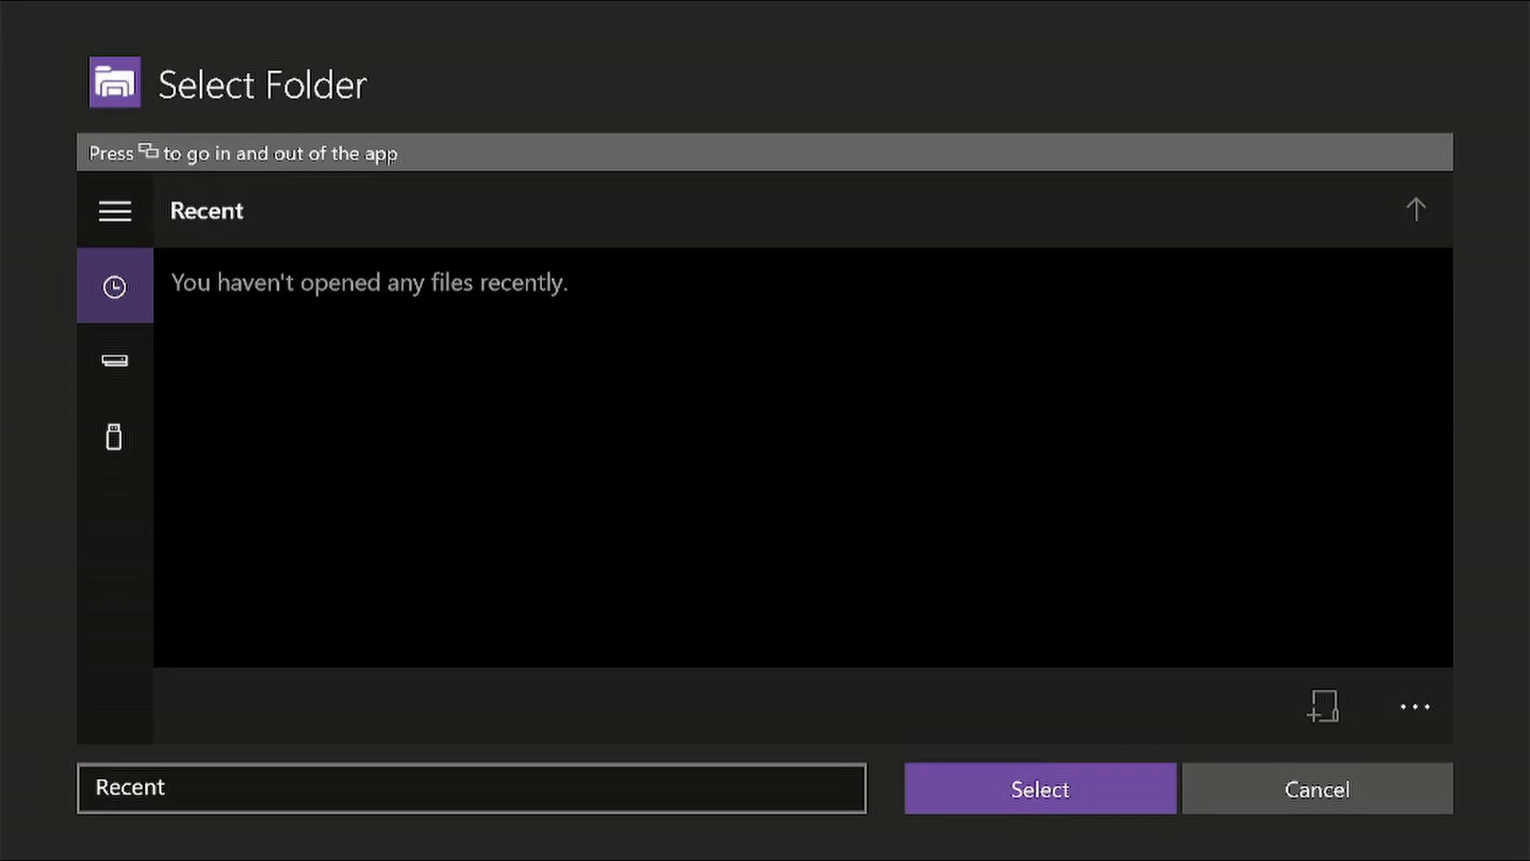
click(114, 436)
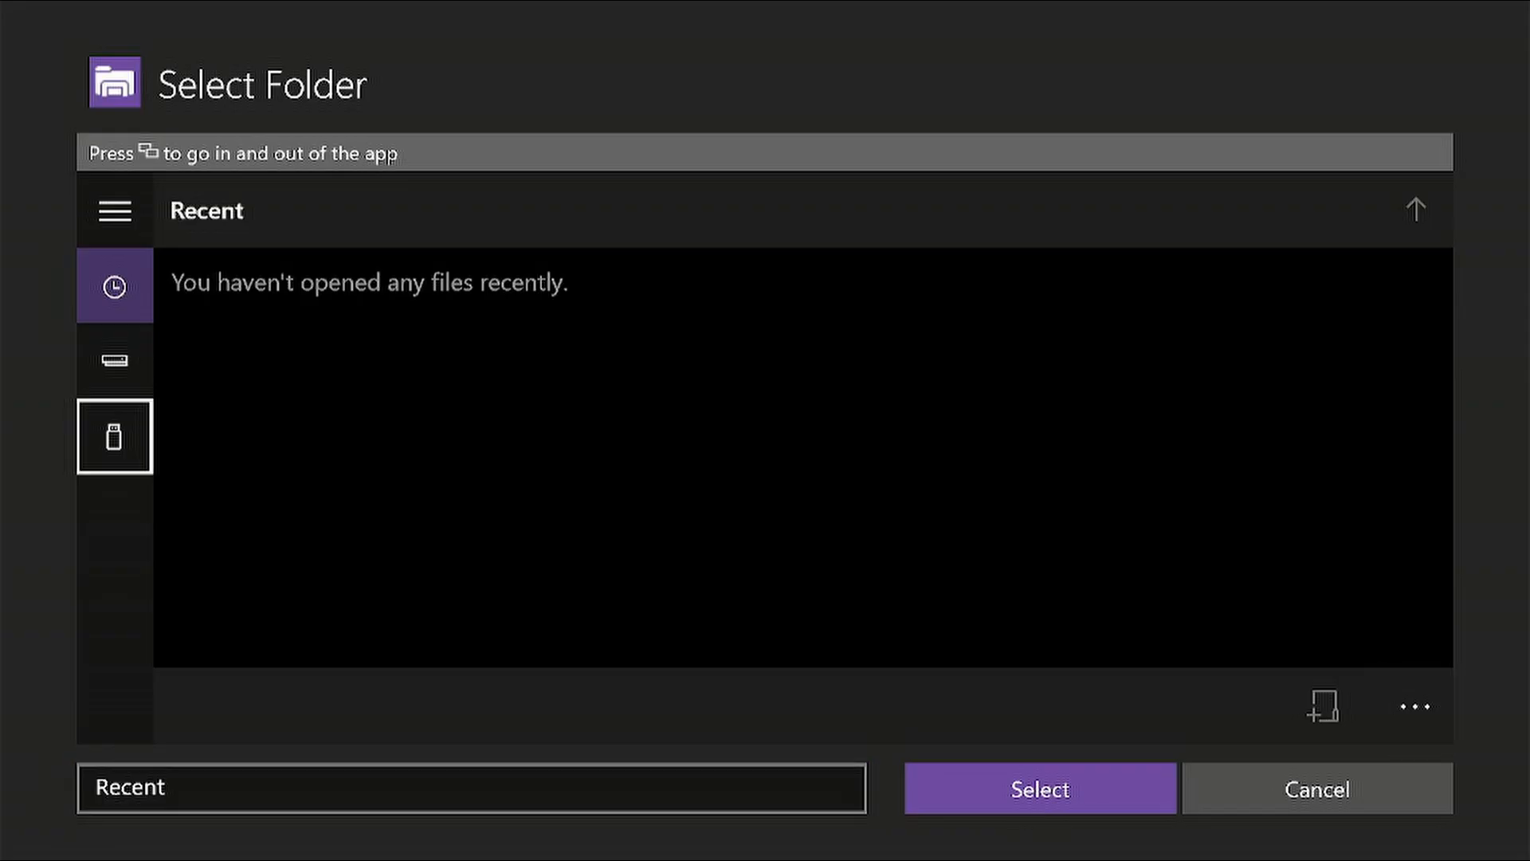
click(114, 436)
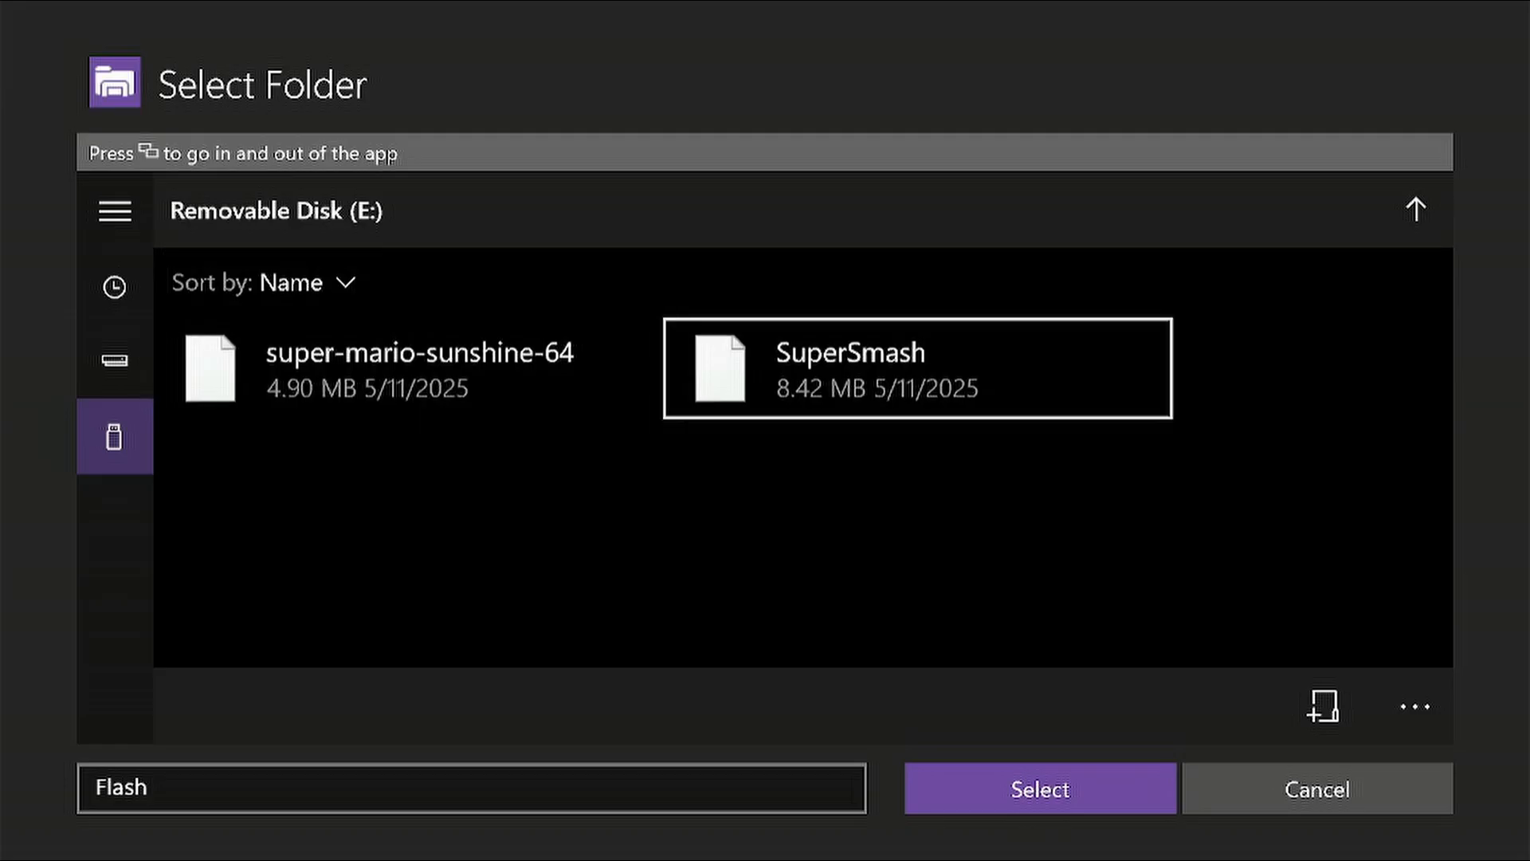
click(1038, 788)
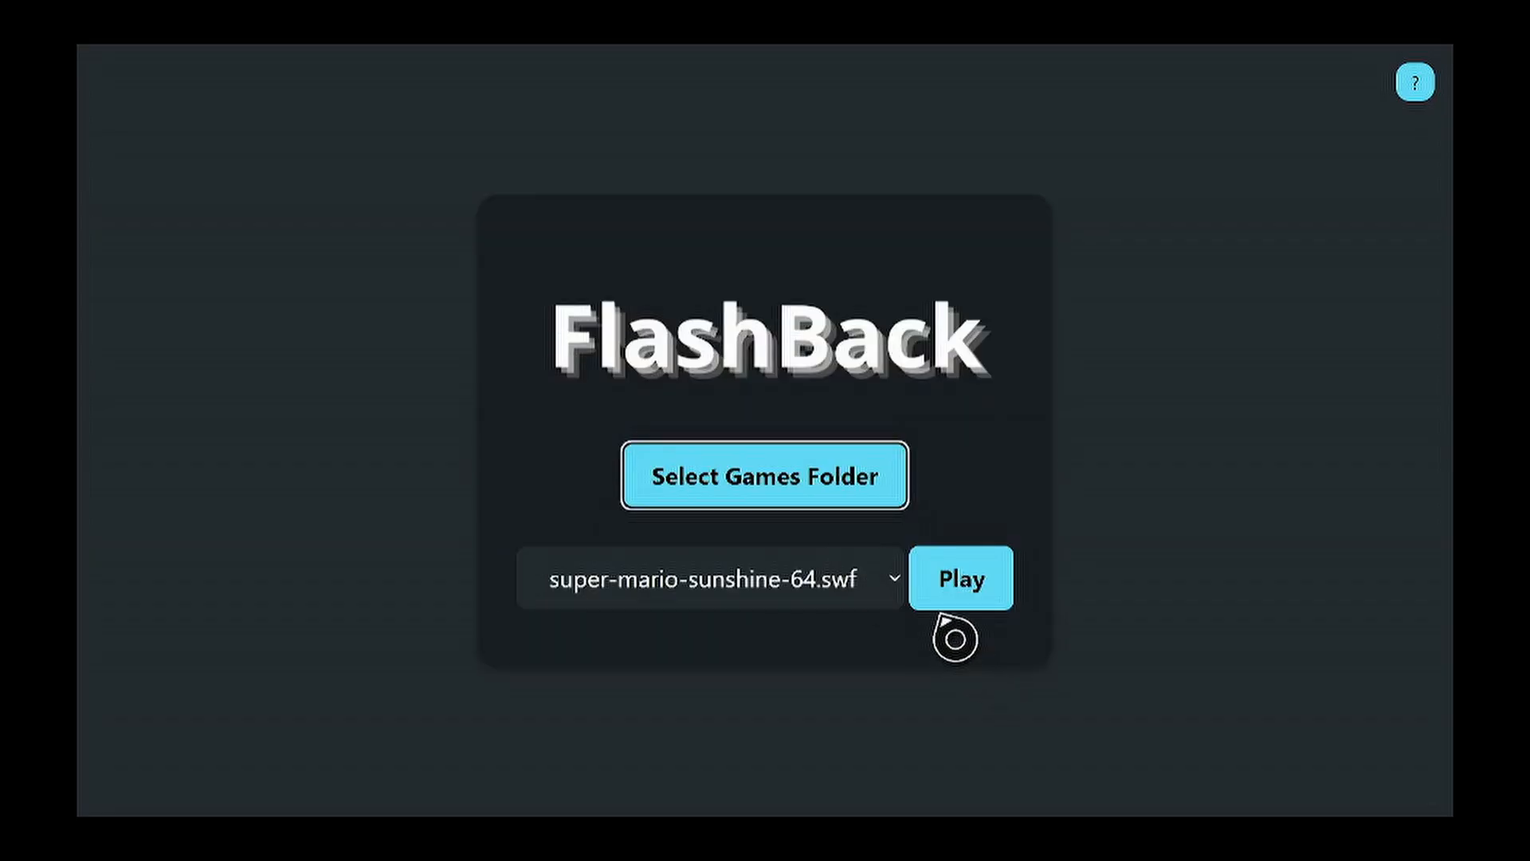
mouse_move(908, 610)
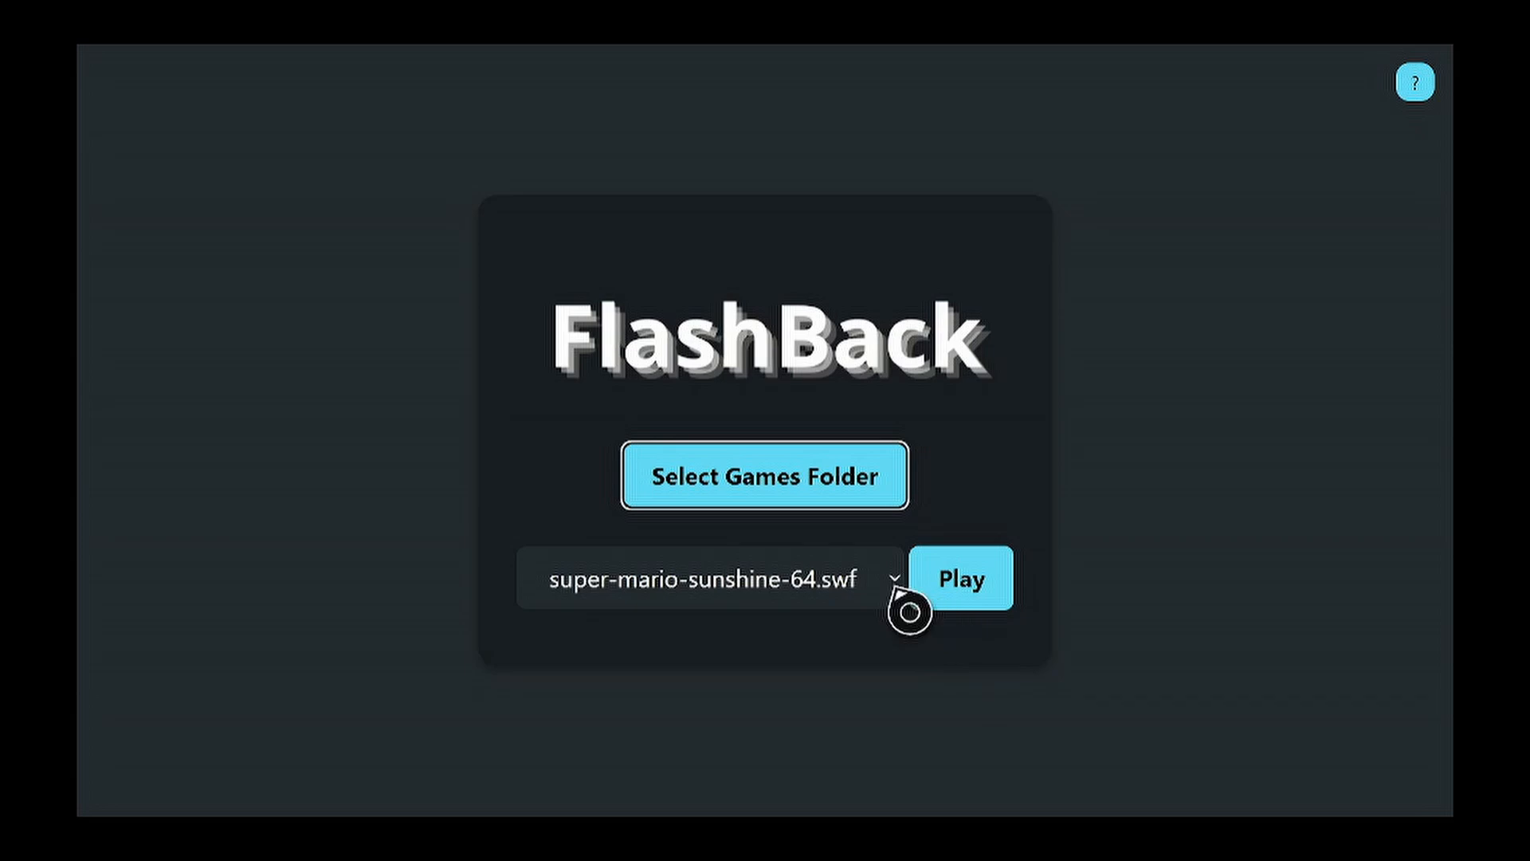
Select super-mario-sunshine-64.swf in the game dropdown and play it
click(707, 578)
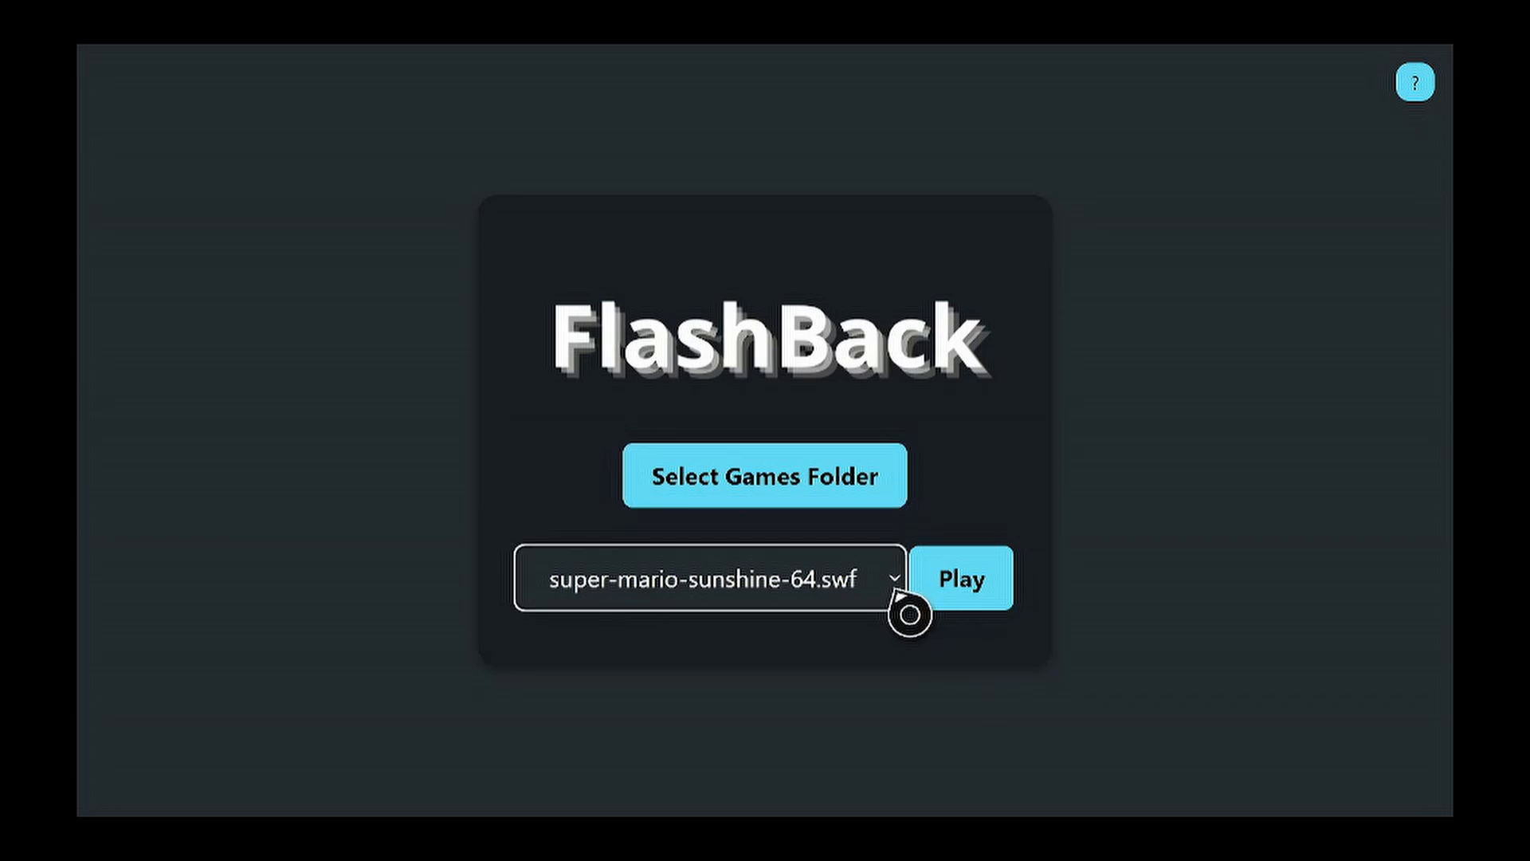
click(708, 578)
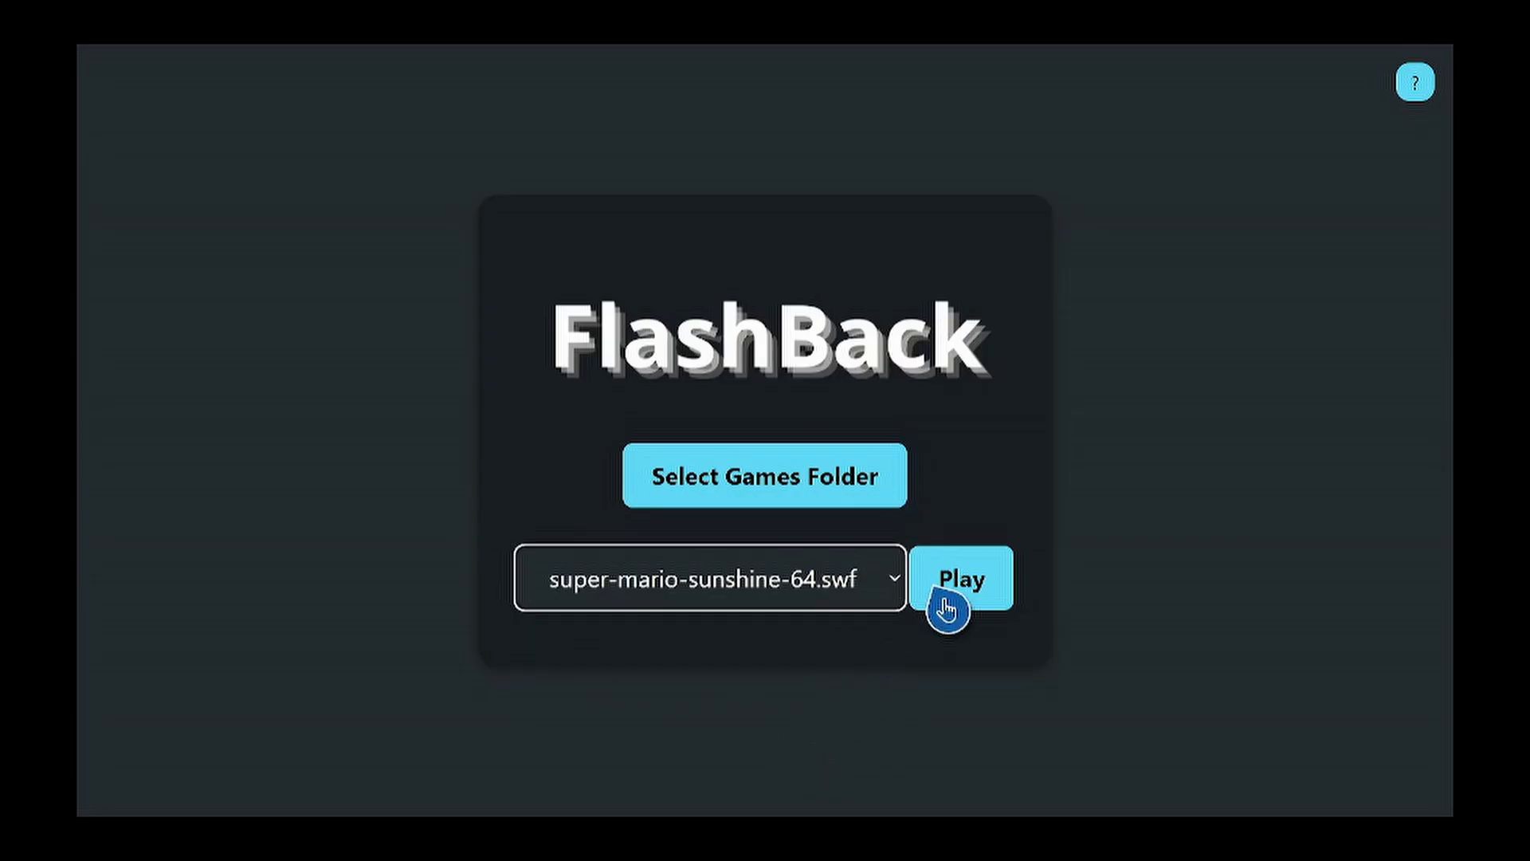
click(960, 578)
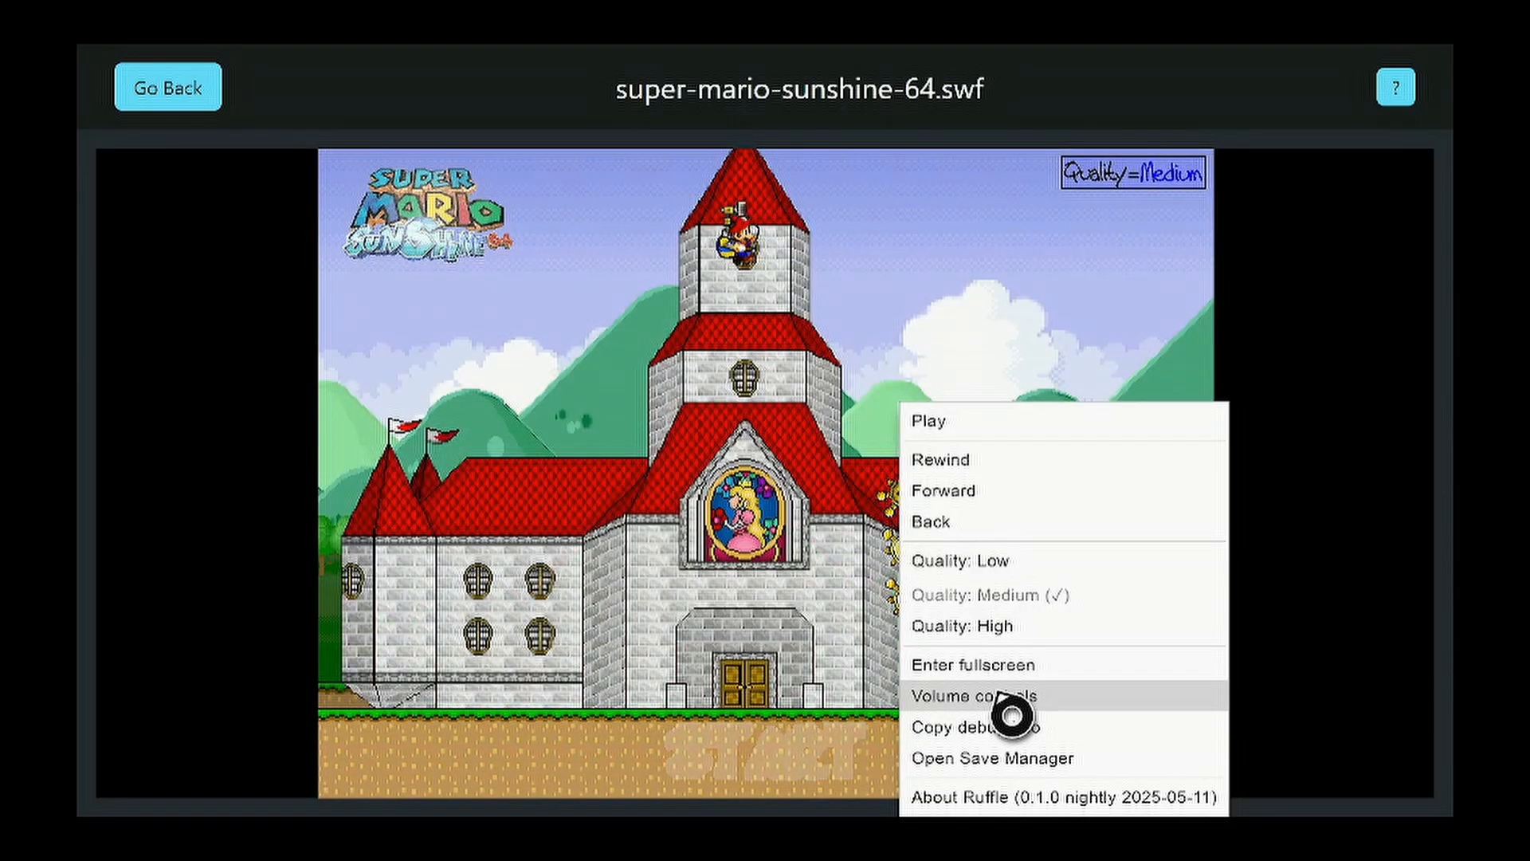
click(968, 695)
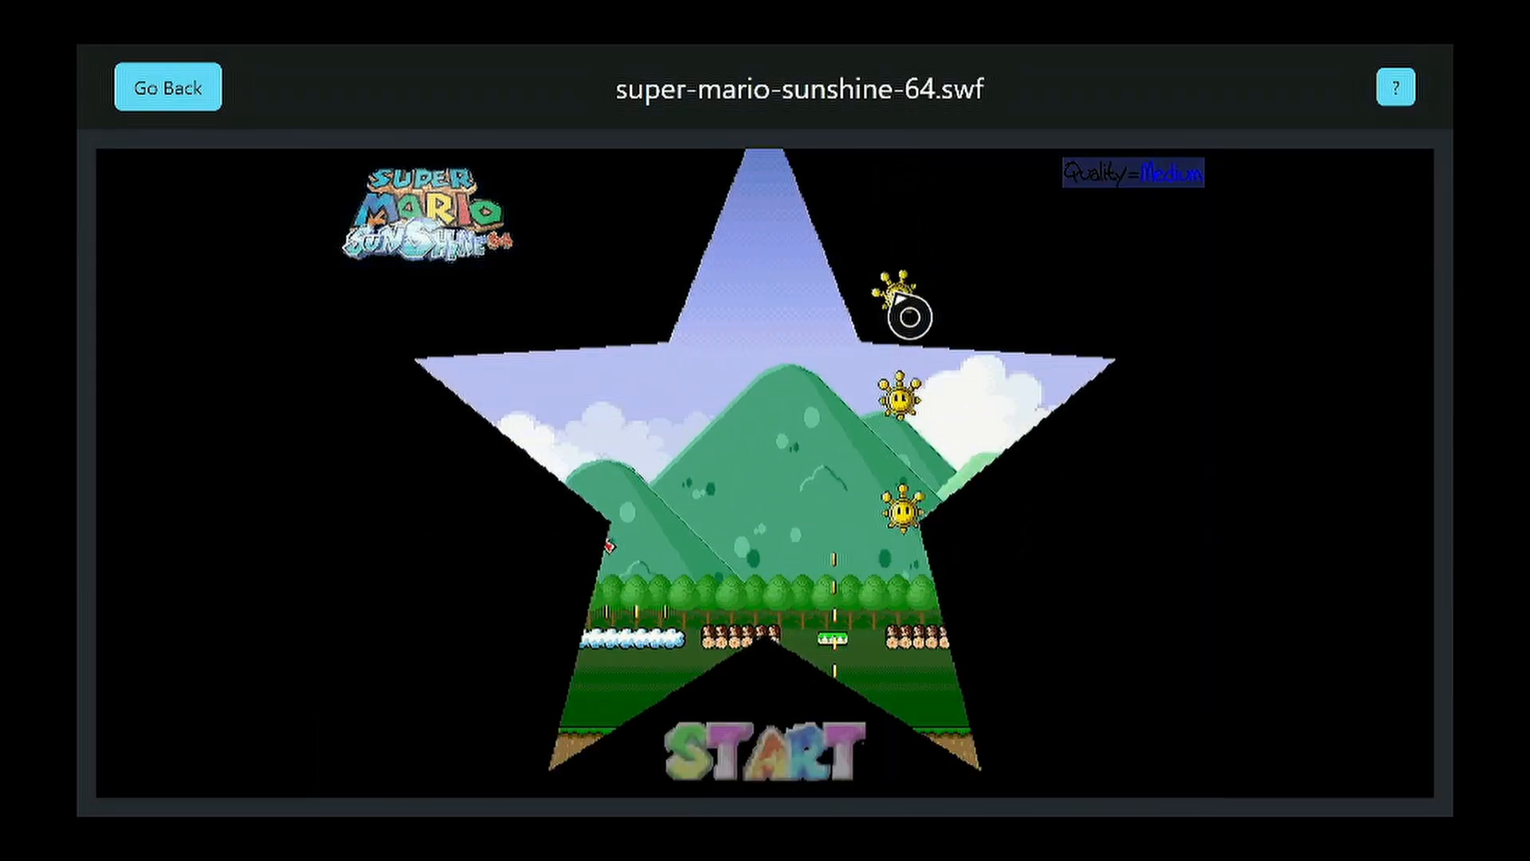
right_click(903, 317)
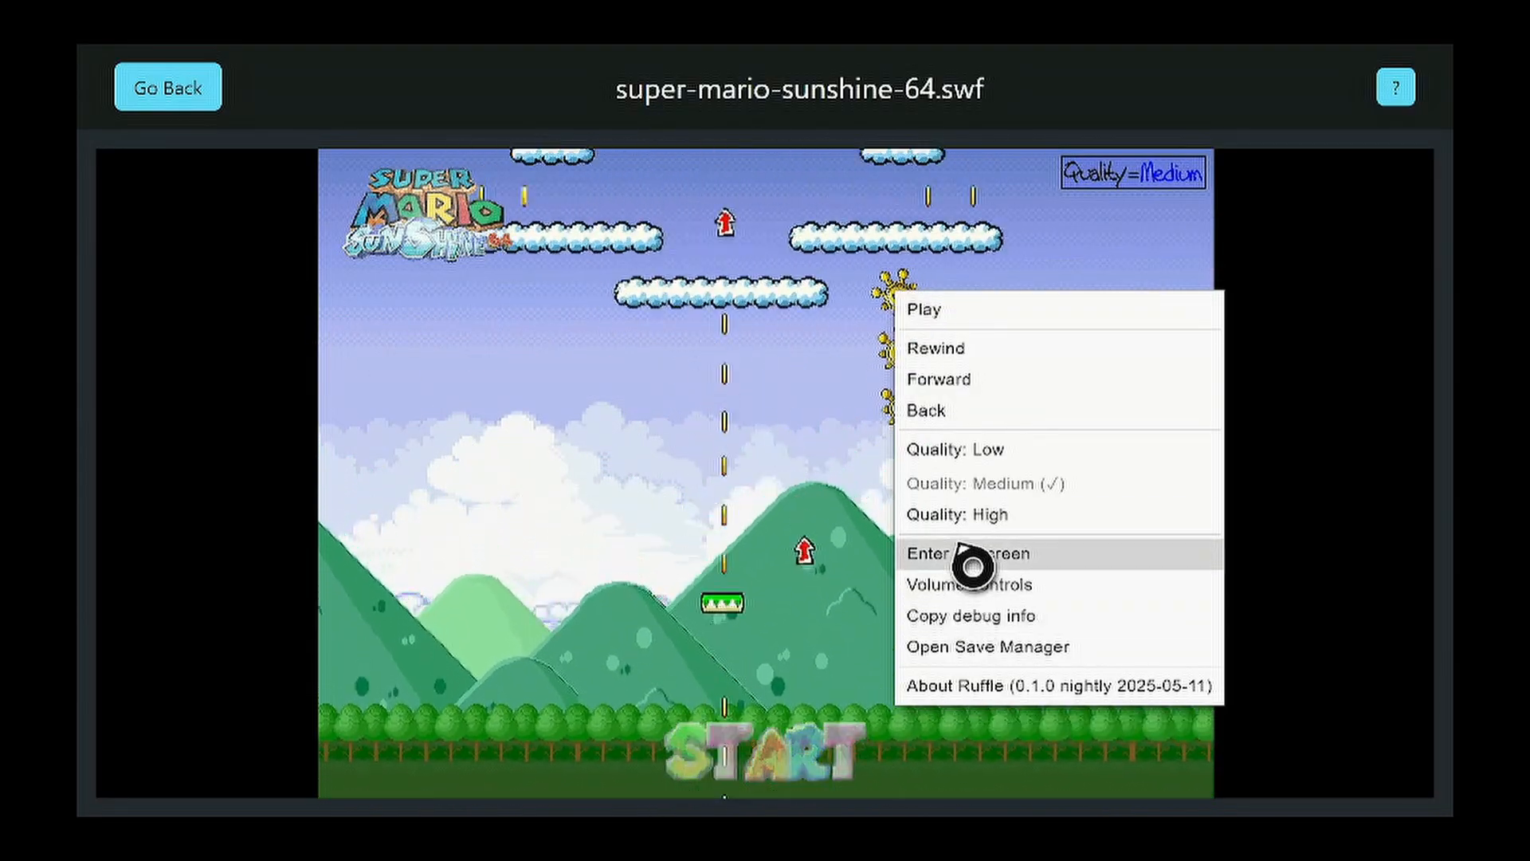
click(966, 553)
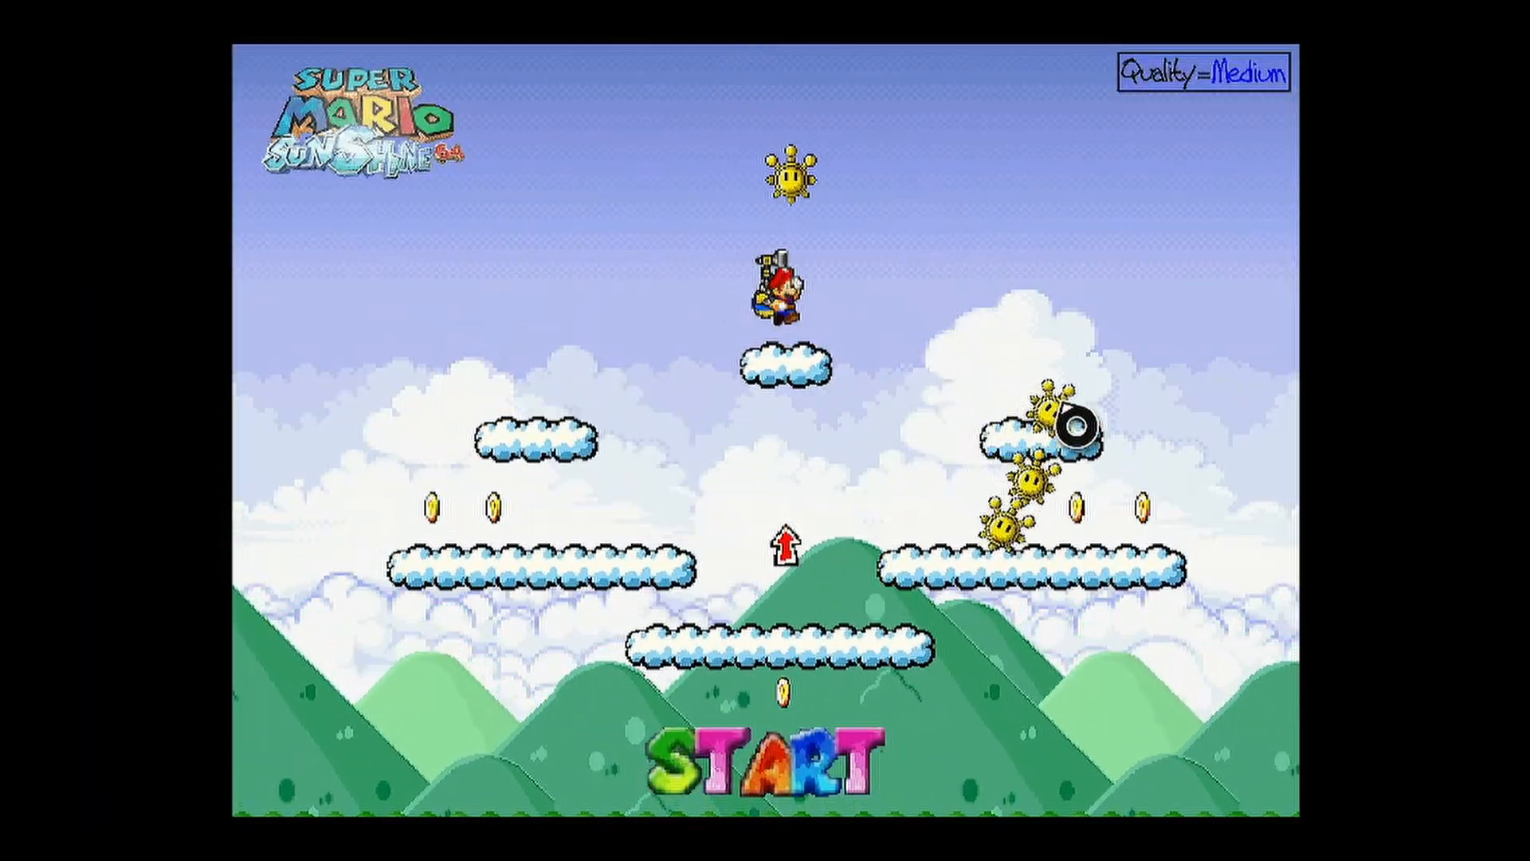
right_click(1005, 459)
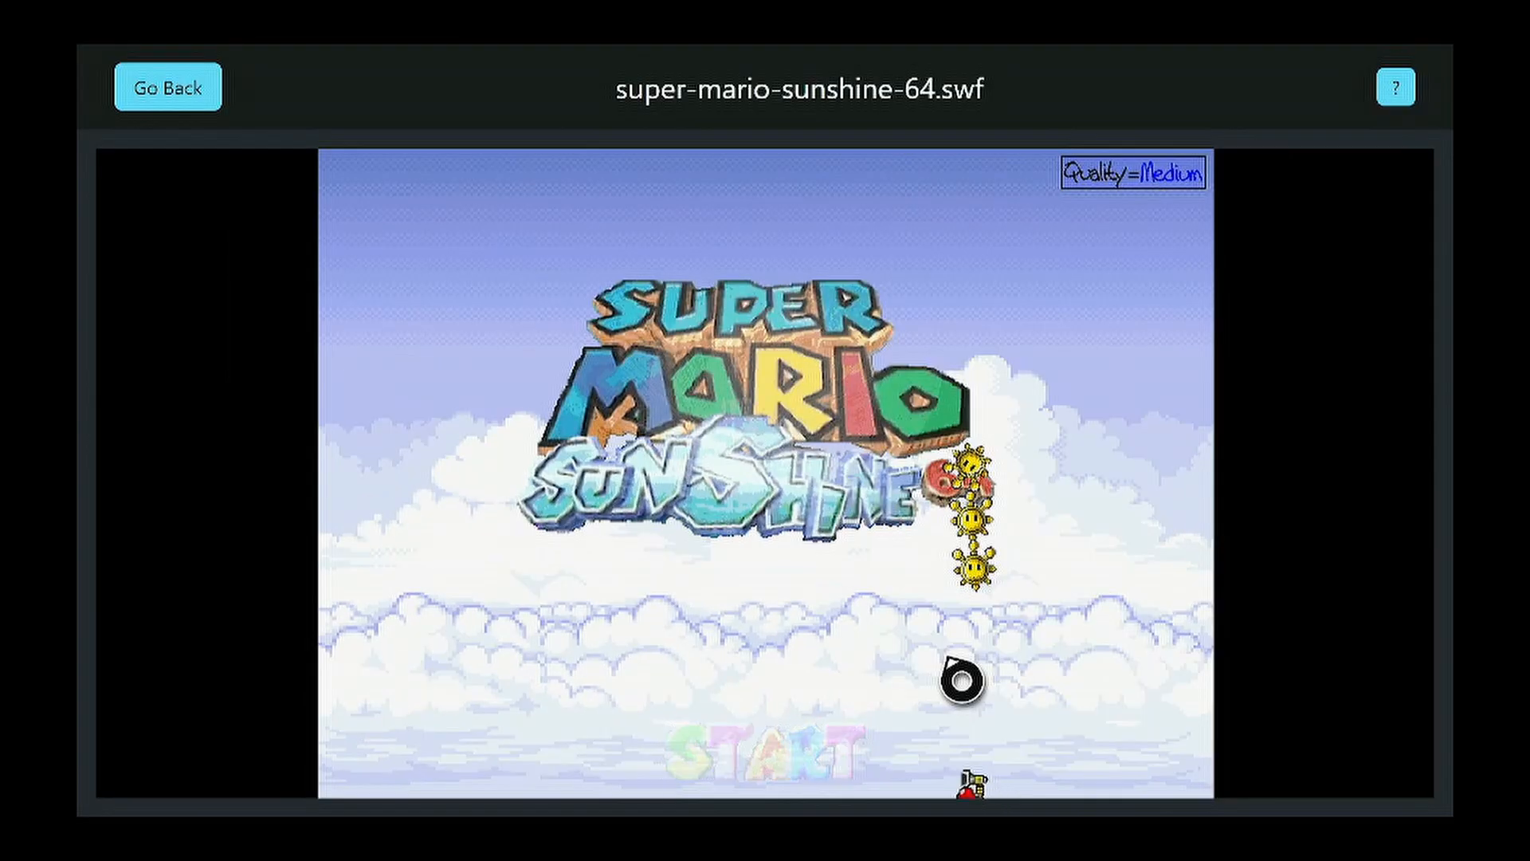
Play Super Mario Sunshine 64 in fullscreen, then go back to the start screen
right_click(961, 678)
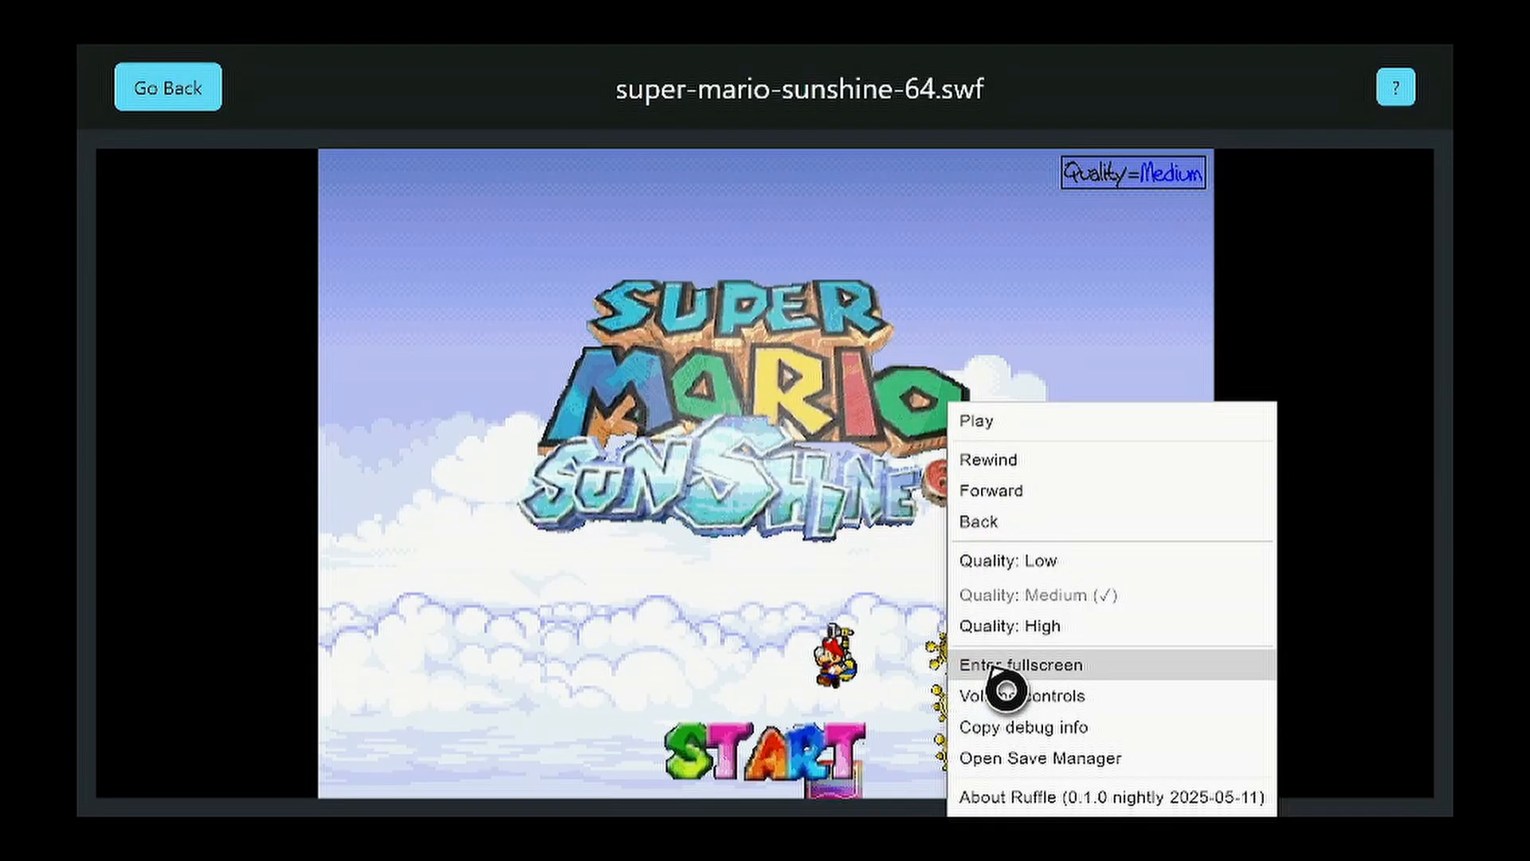
click(1019, 664)
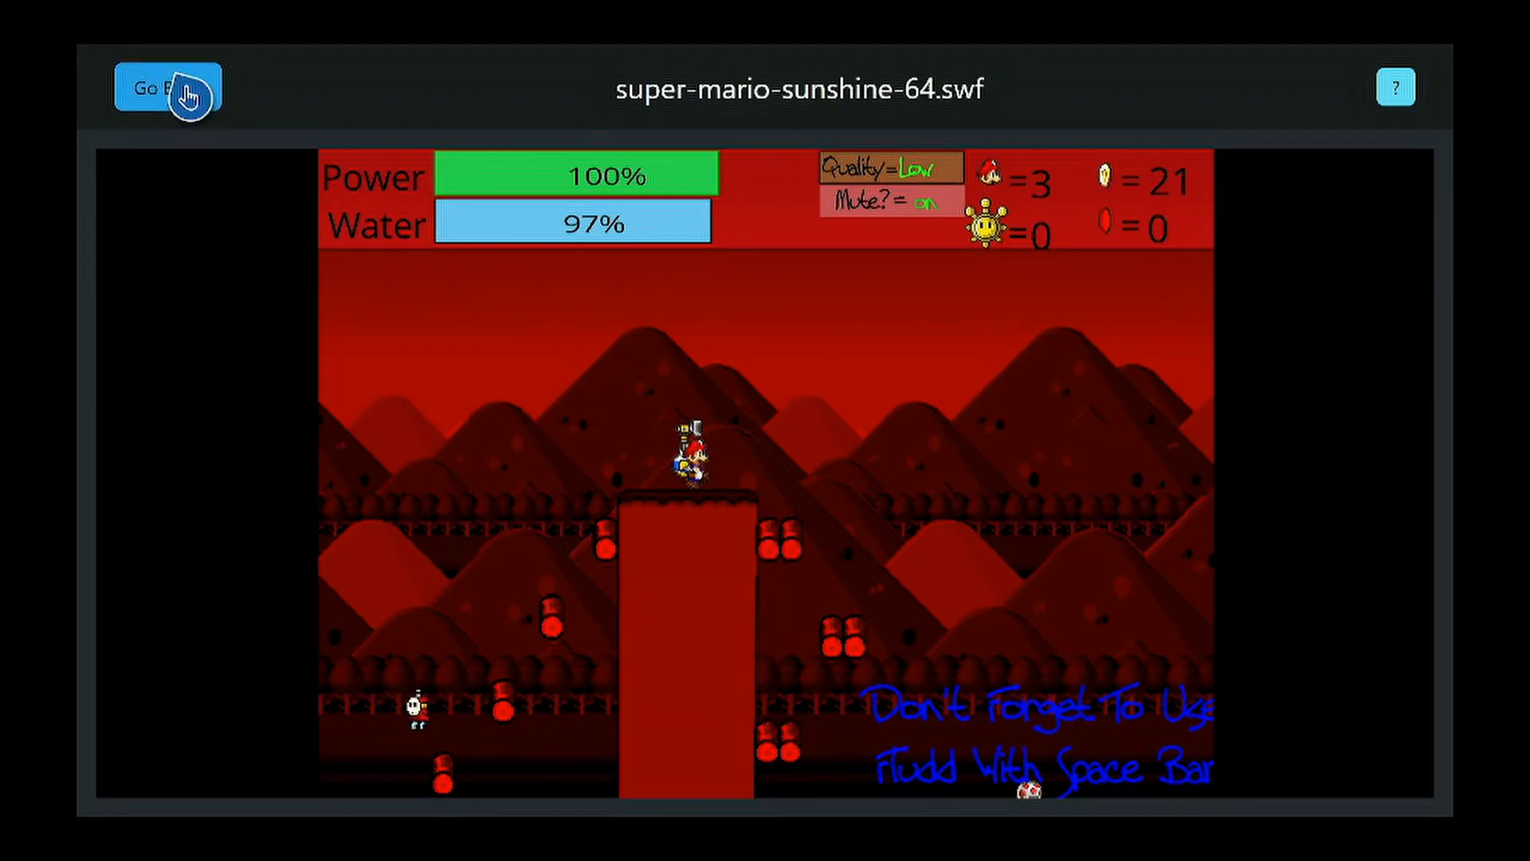
click(166, 88)
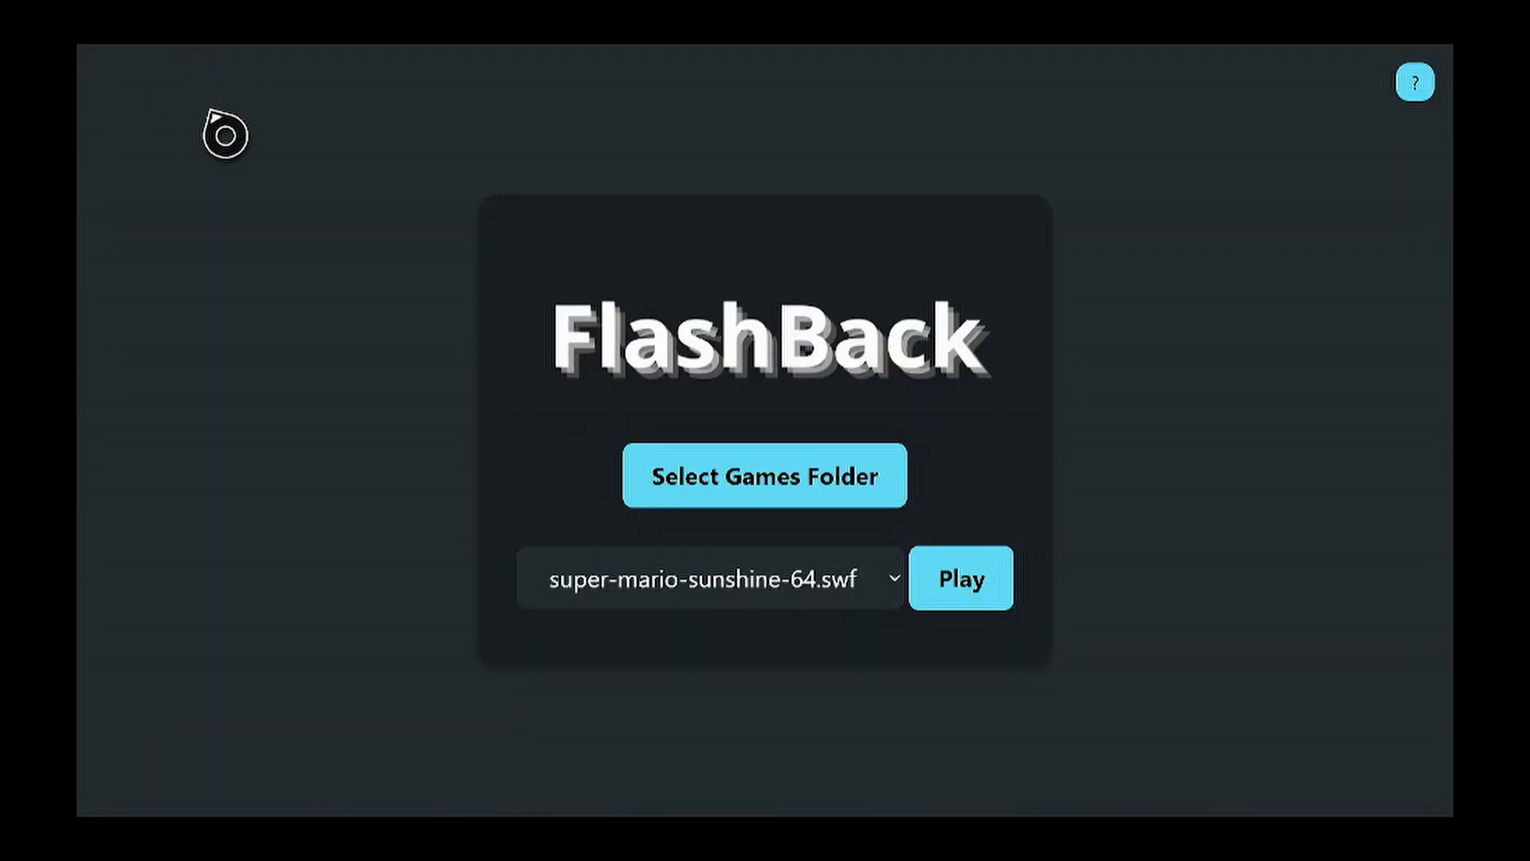